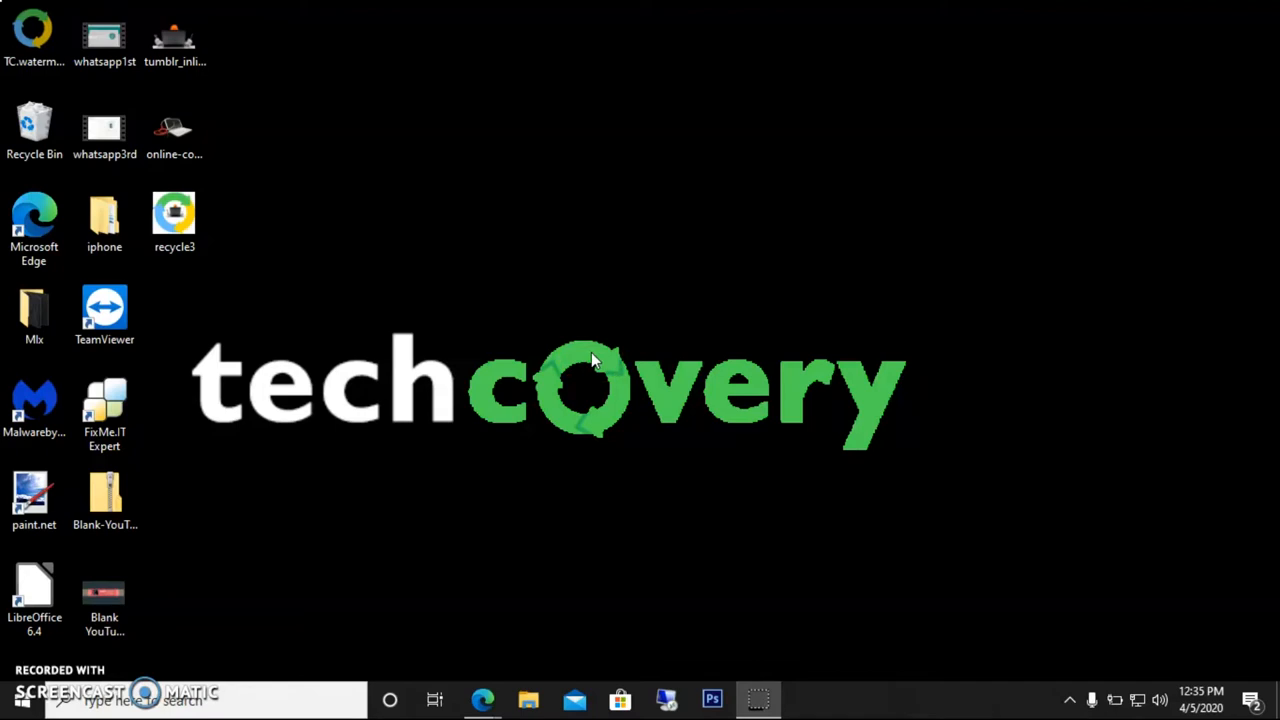
{"action": "mouse_move", "coordinate": [598, 340]}
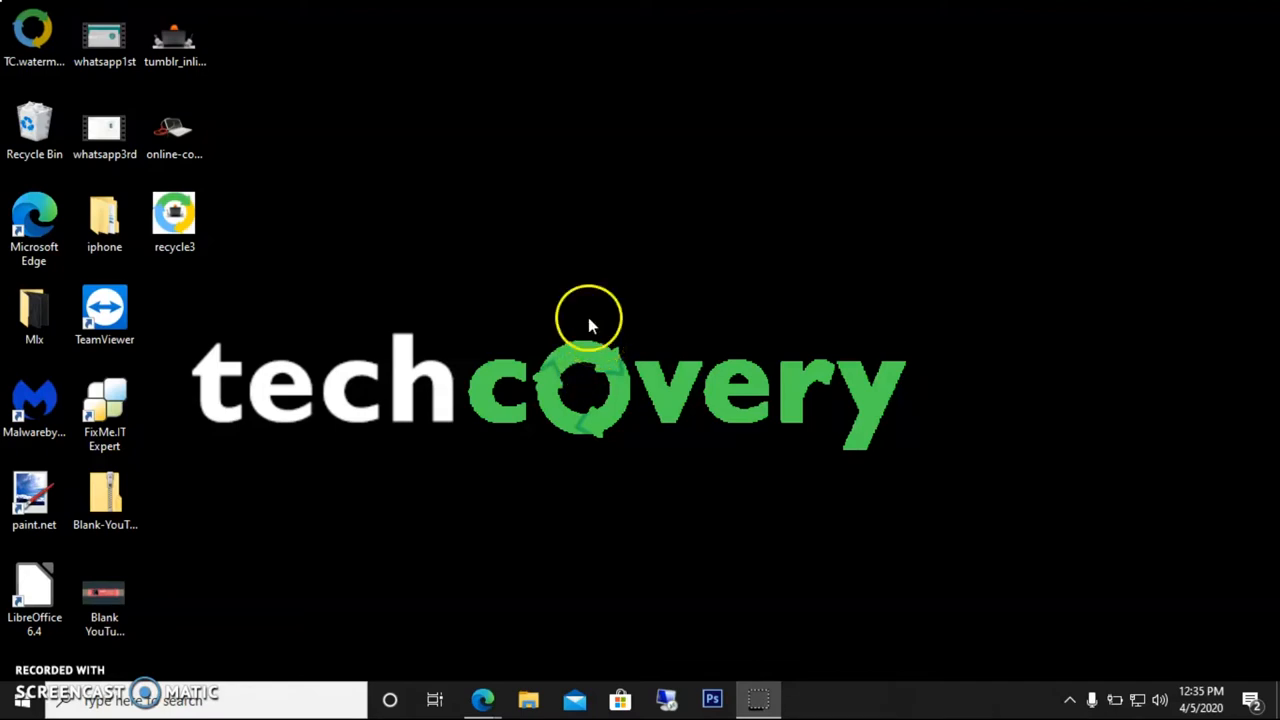
{"action": "left_click", "coordinate": [174, 220]}
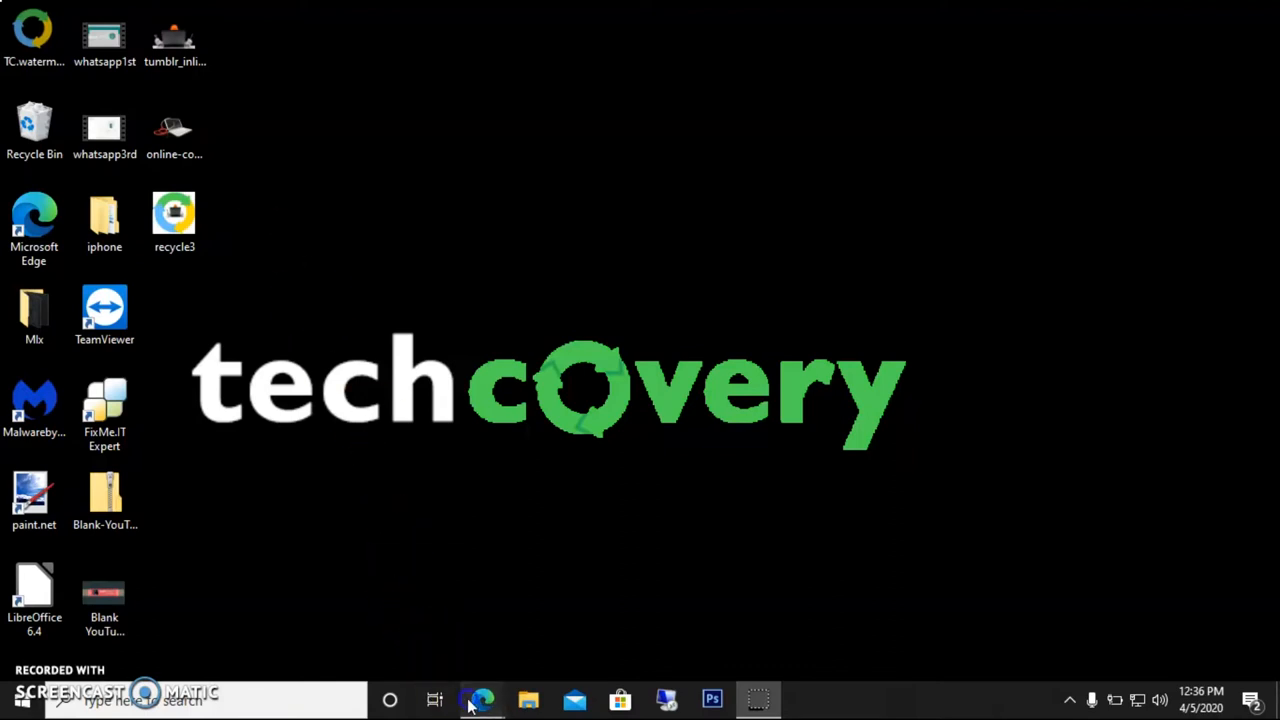
{"action": "left_click", "coordinate": [480, 700]}
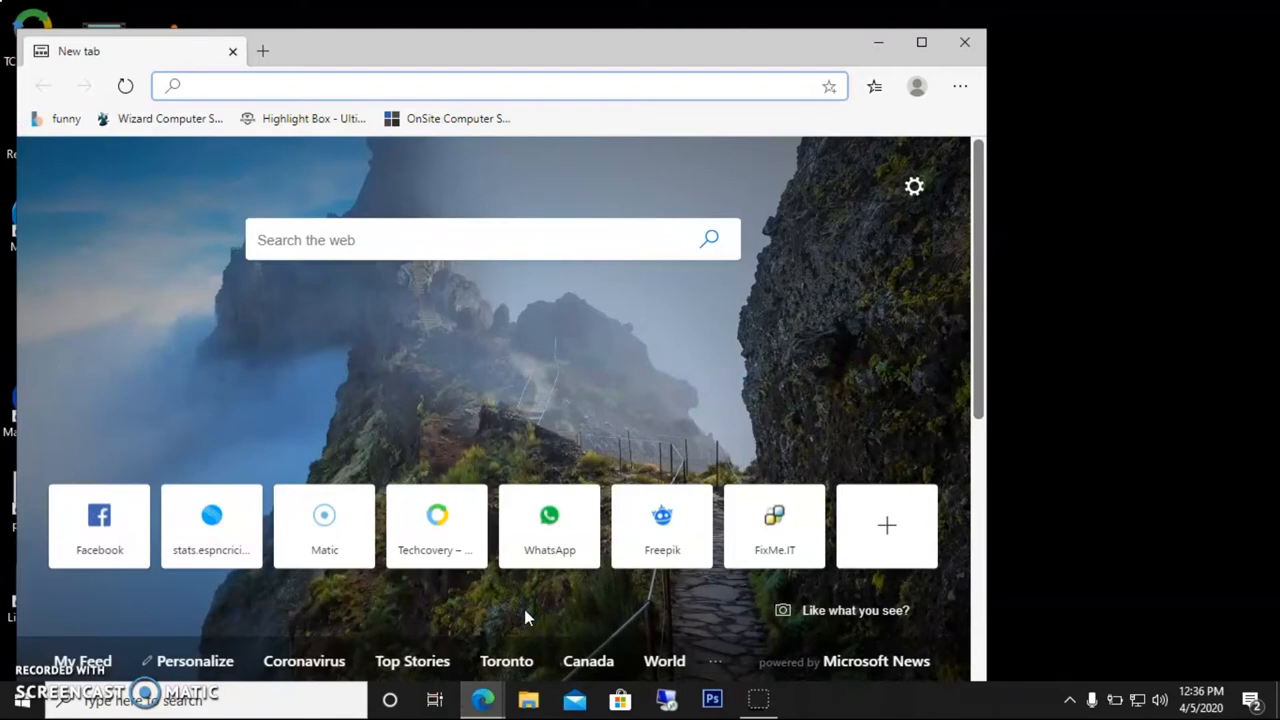
{"action": "mouse_move", "coordinate": [532, 610]}
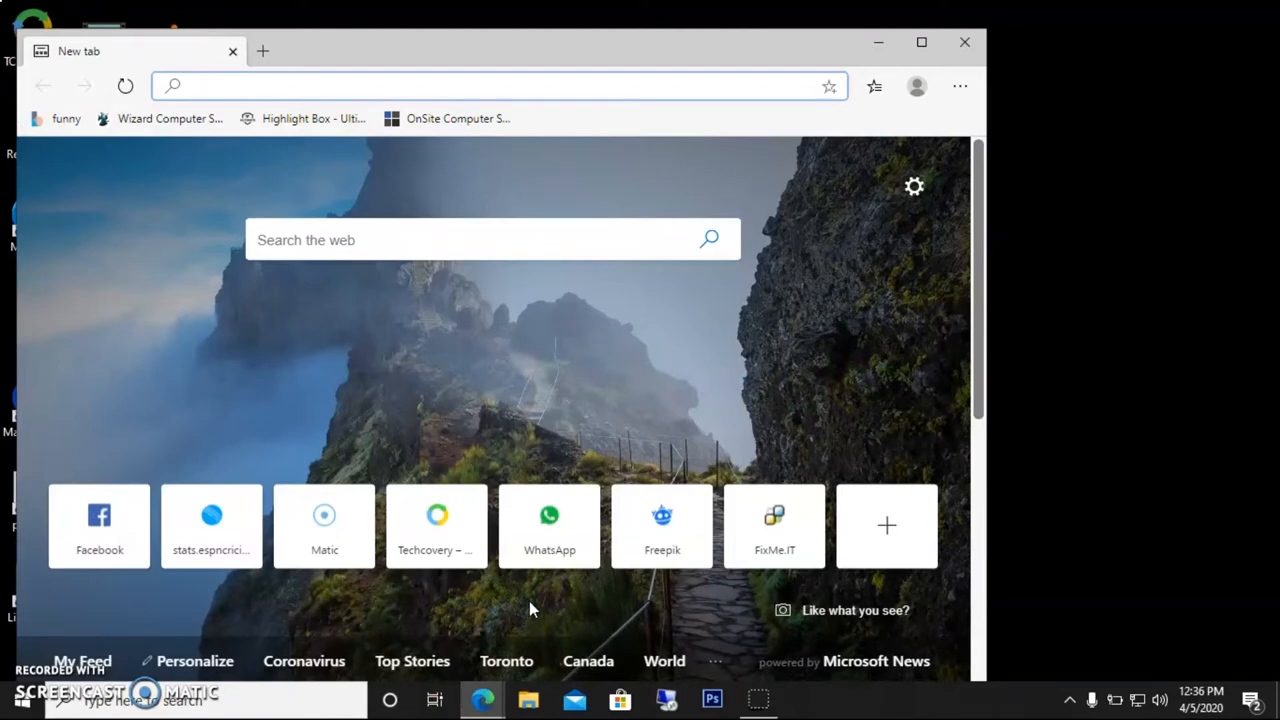
{"action": "type", "text": "https://www.whatsapp.com/download/"}
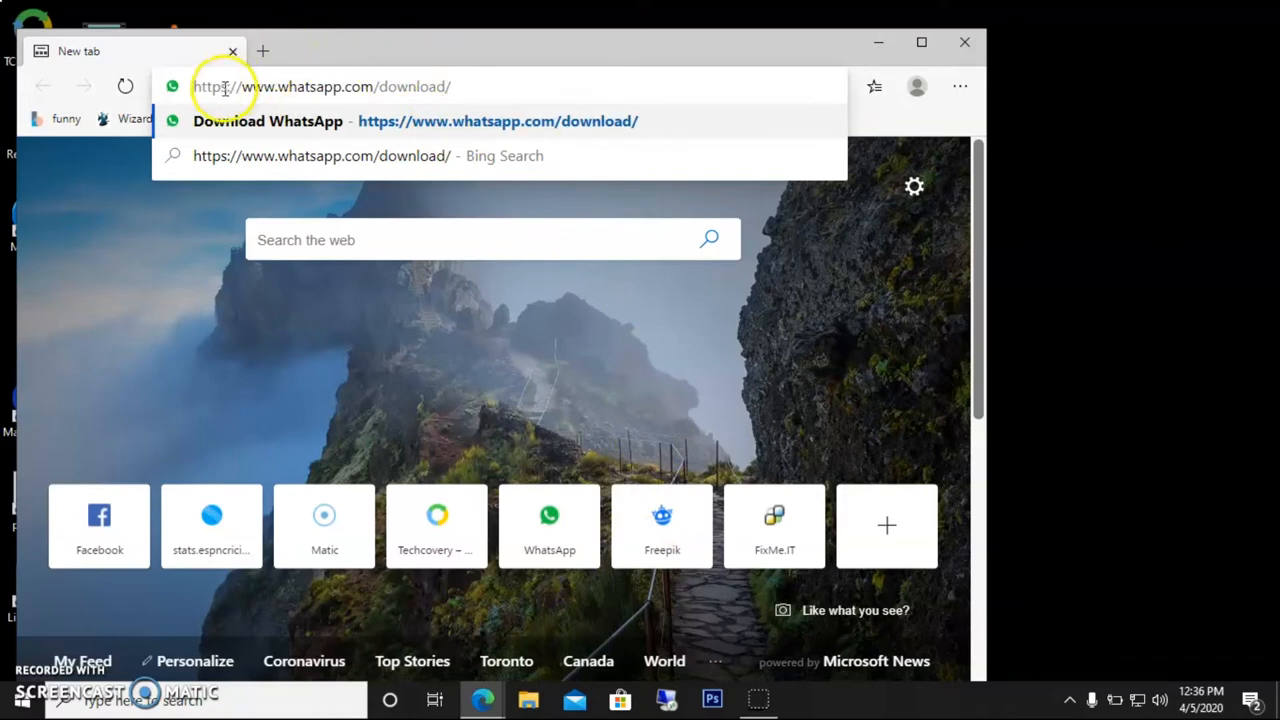
{"action": "mouse_move", "coordinate": [348, 78]}
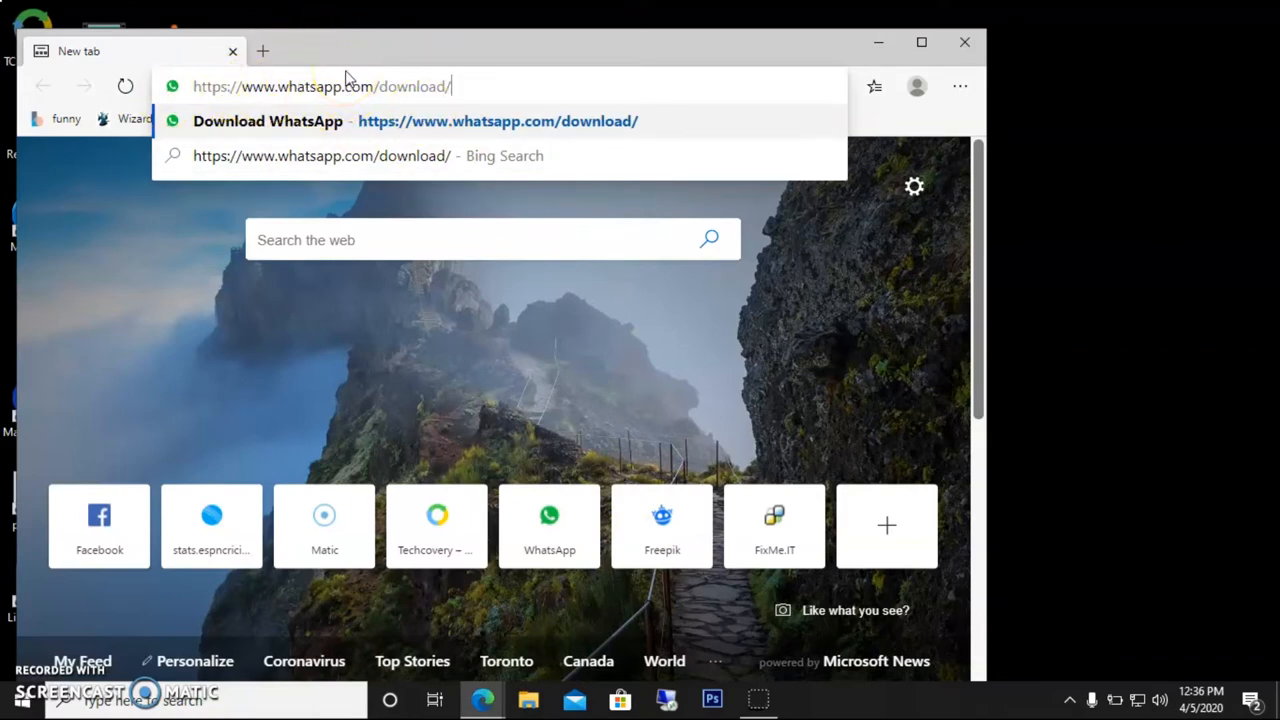
{"action": "mouse_move", "coordinate": [378, 104]}
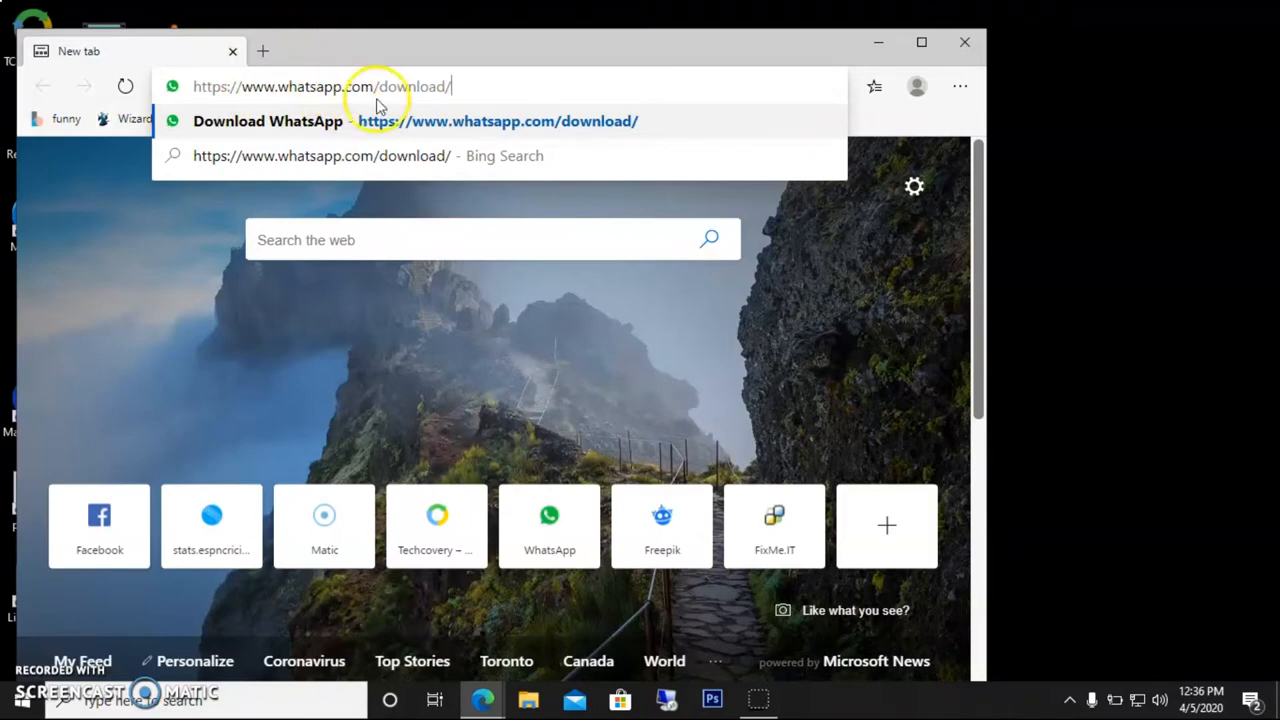
{"action": "mouse_move", "coordinate": [412, 86]}
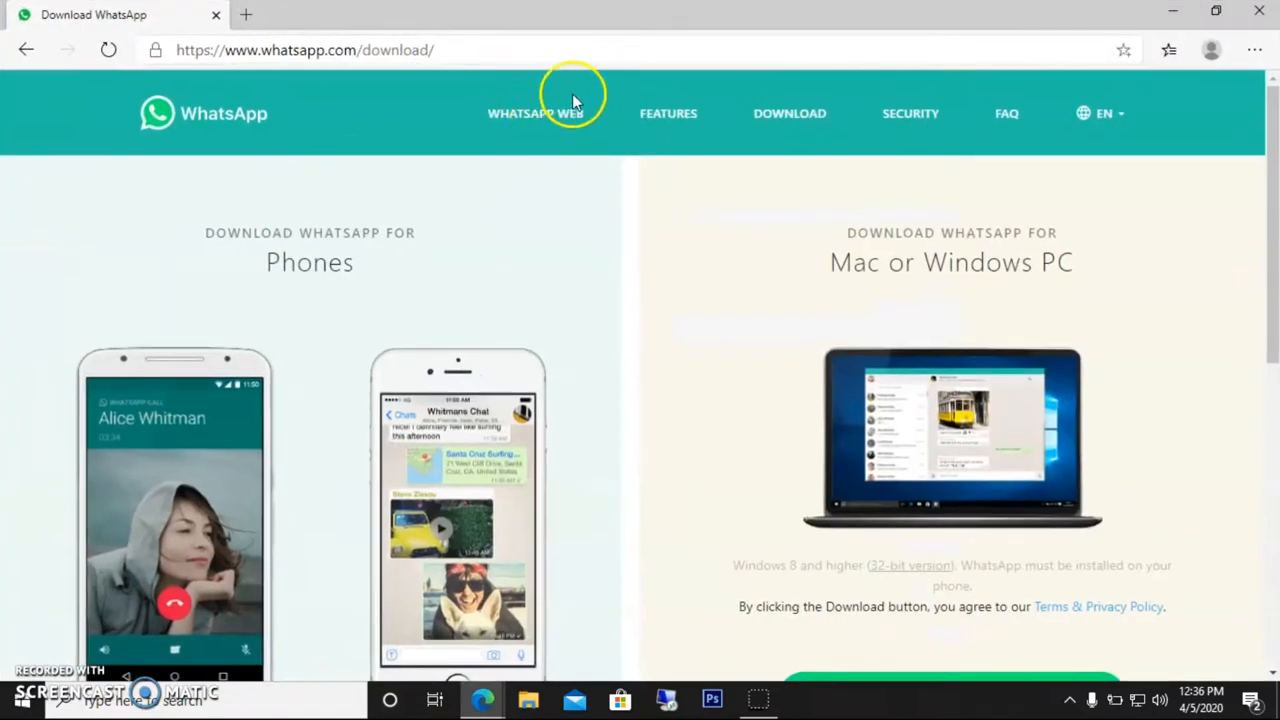
{"action": "mouse_move", "coordinate": [510, 100]}
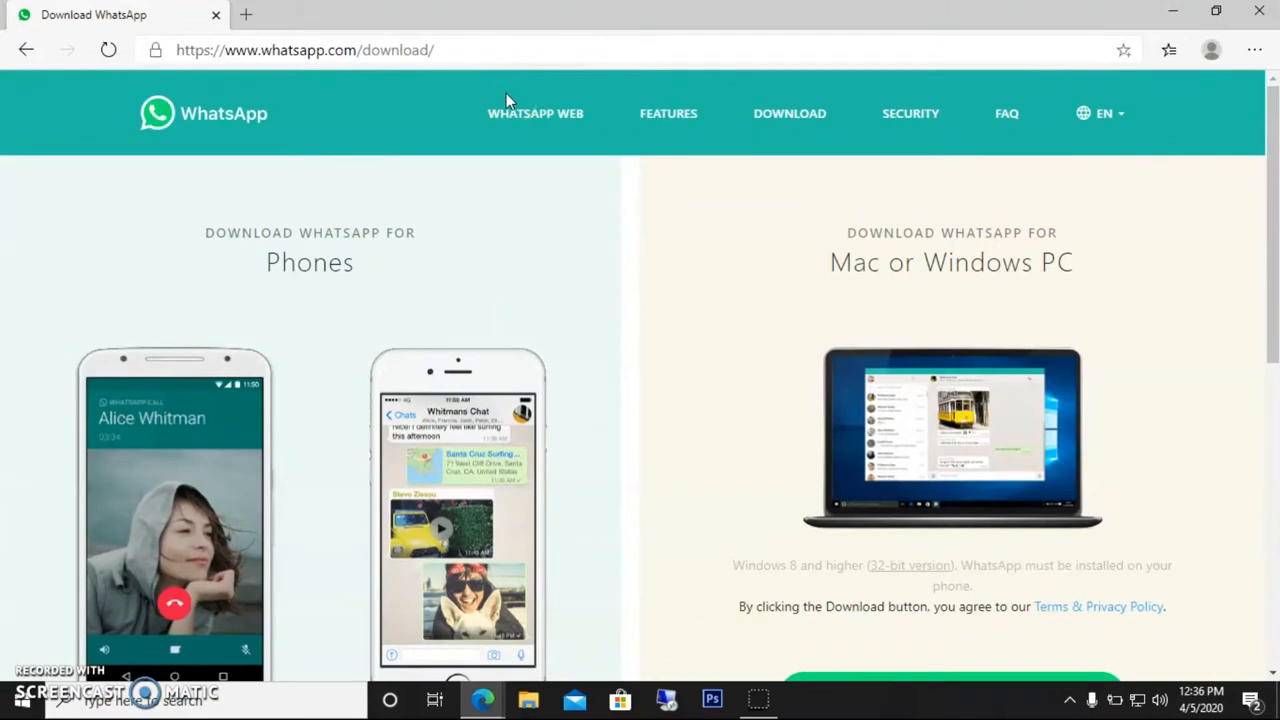
{"action": "mouse_move", "coordinate": [540, 112]}
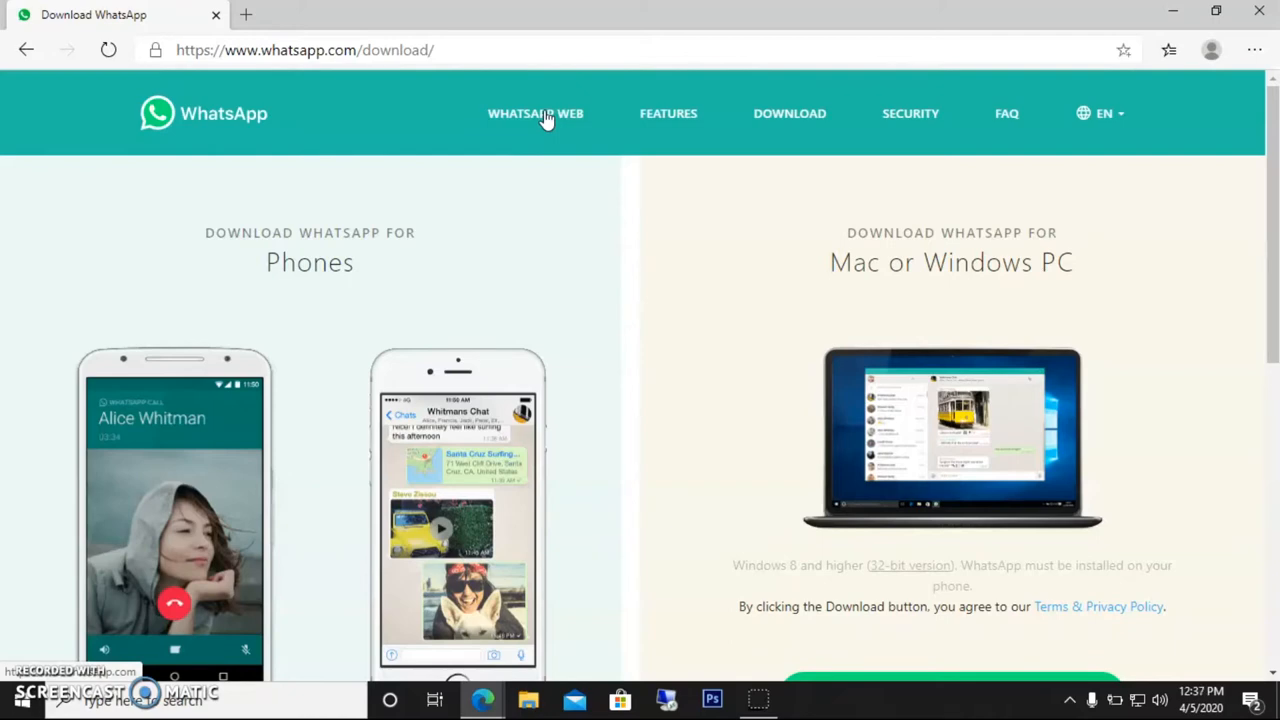
{"action": "left_click", "coordinate": [536, 112]}
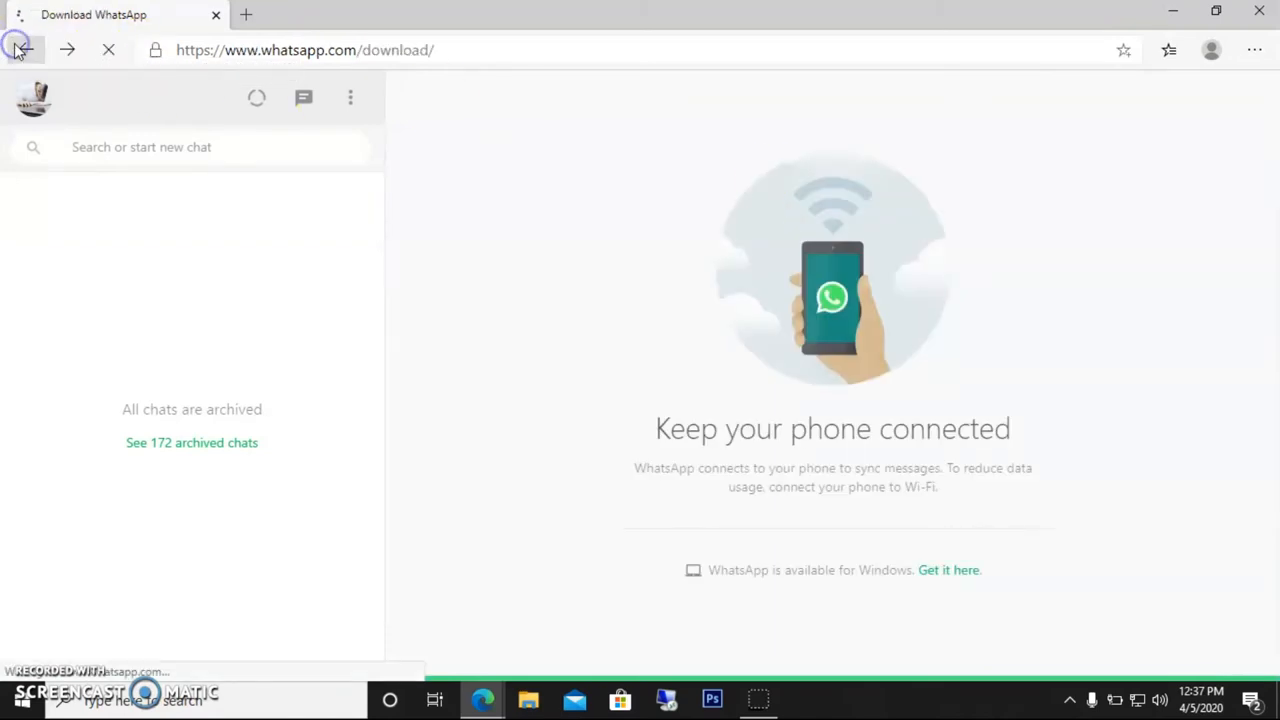
{"action": "left_click", "coordinate": [20, 50]}
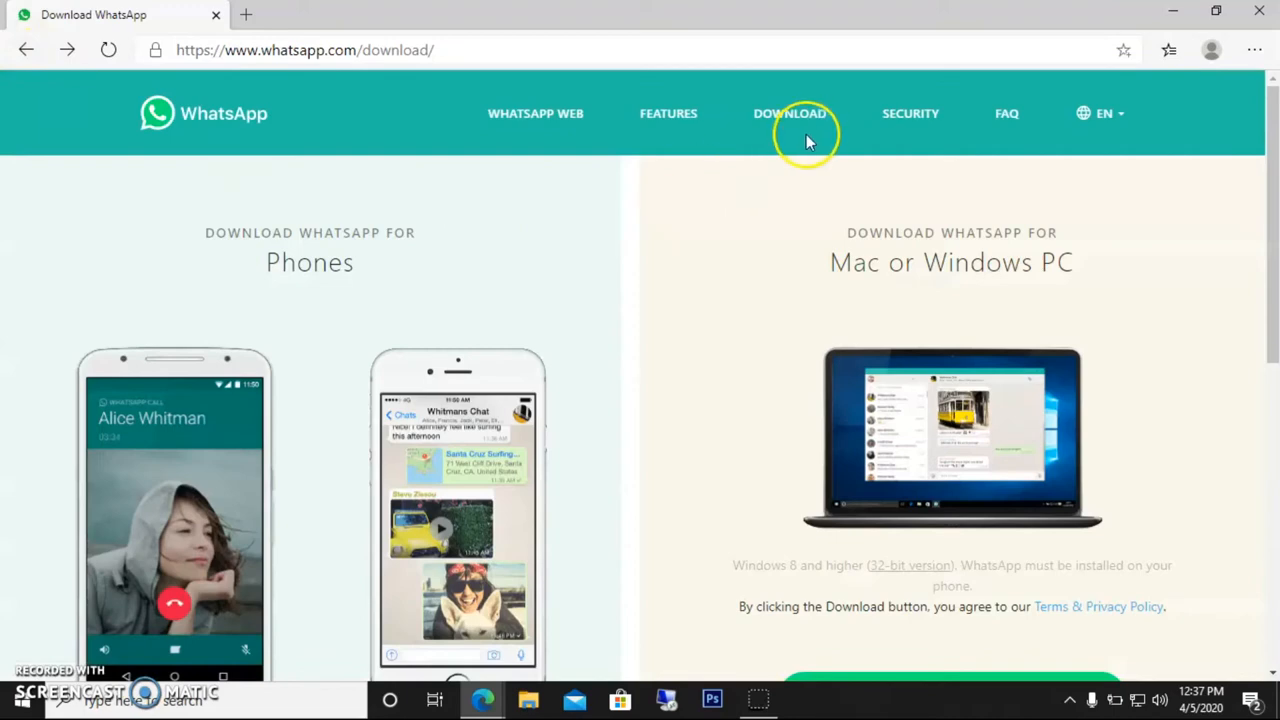
{"action": "mouse_move", "coordinate": [804, 150]}
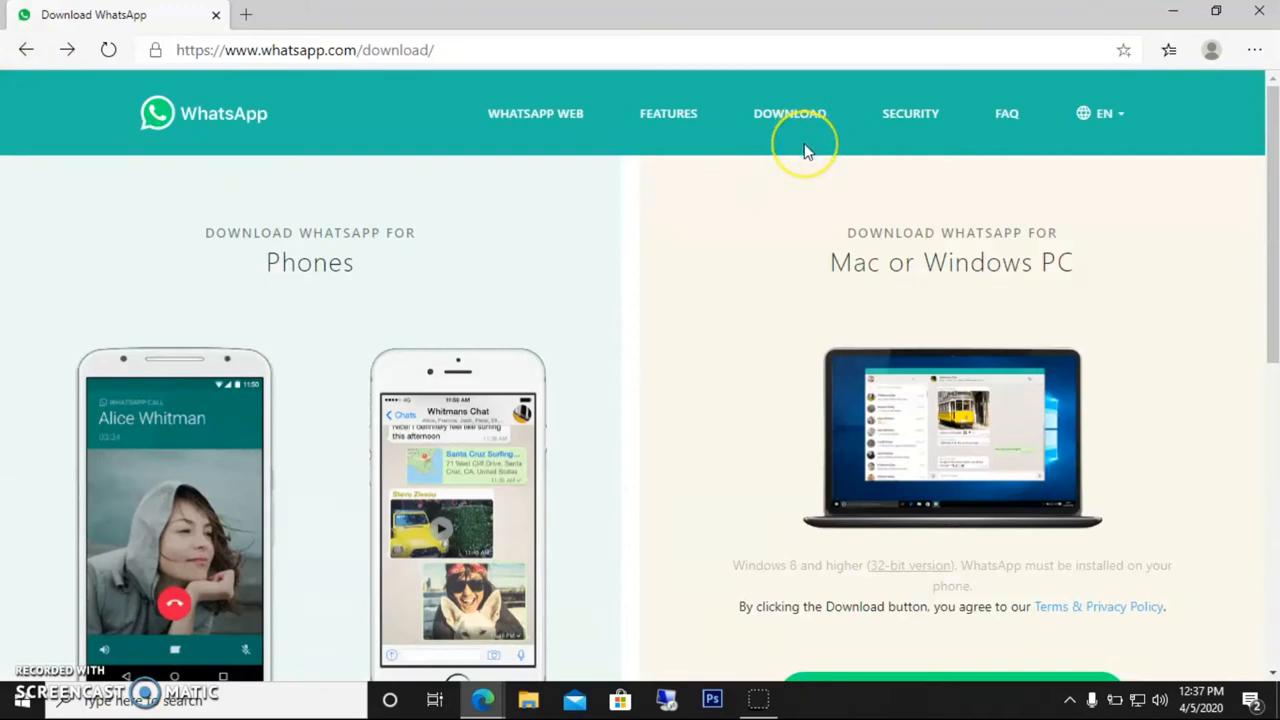
{"action": "mouse_move", "coordinate": [476, 156]}
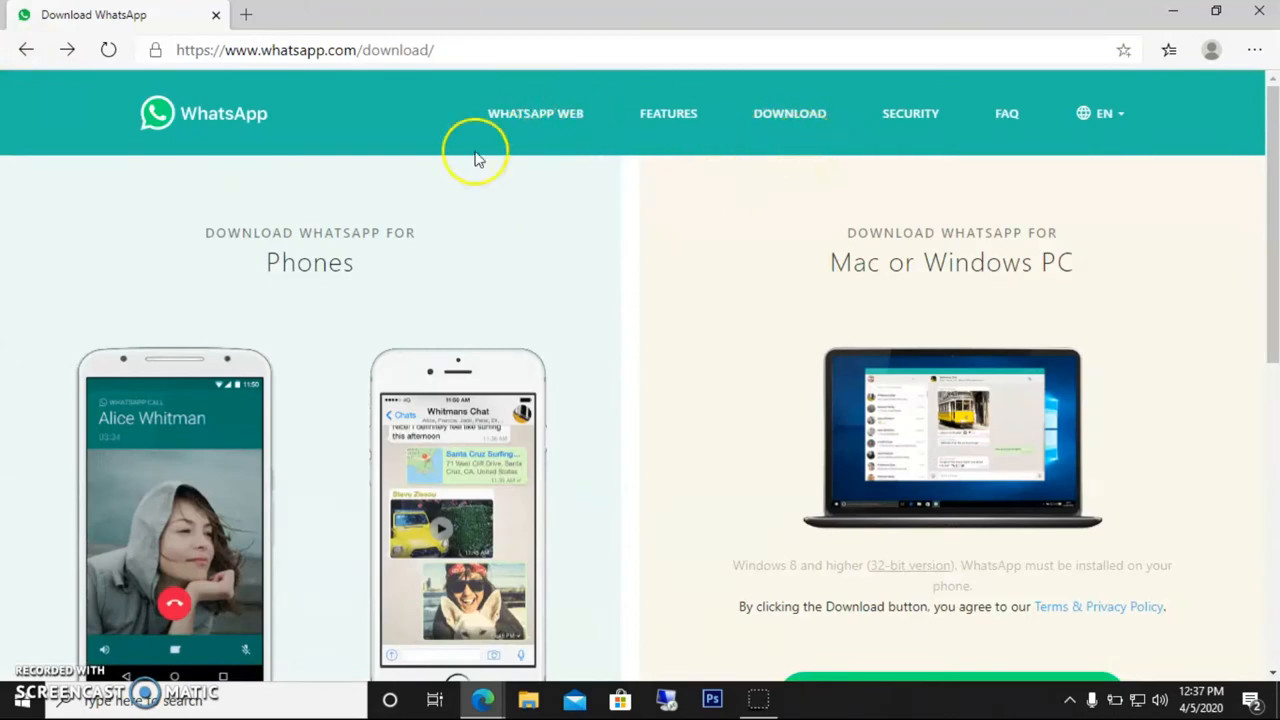
{"action": "mouse_move", "coordinate": [788, 112]}
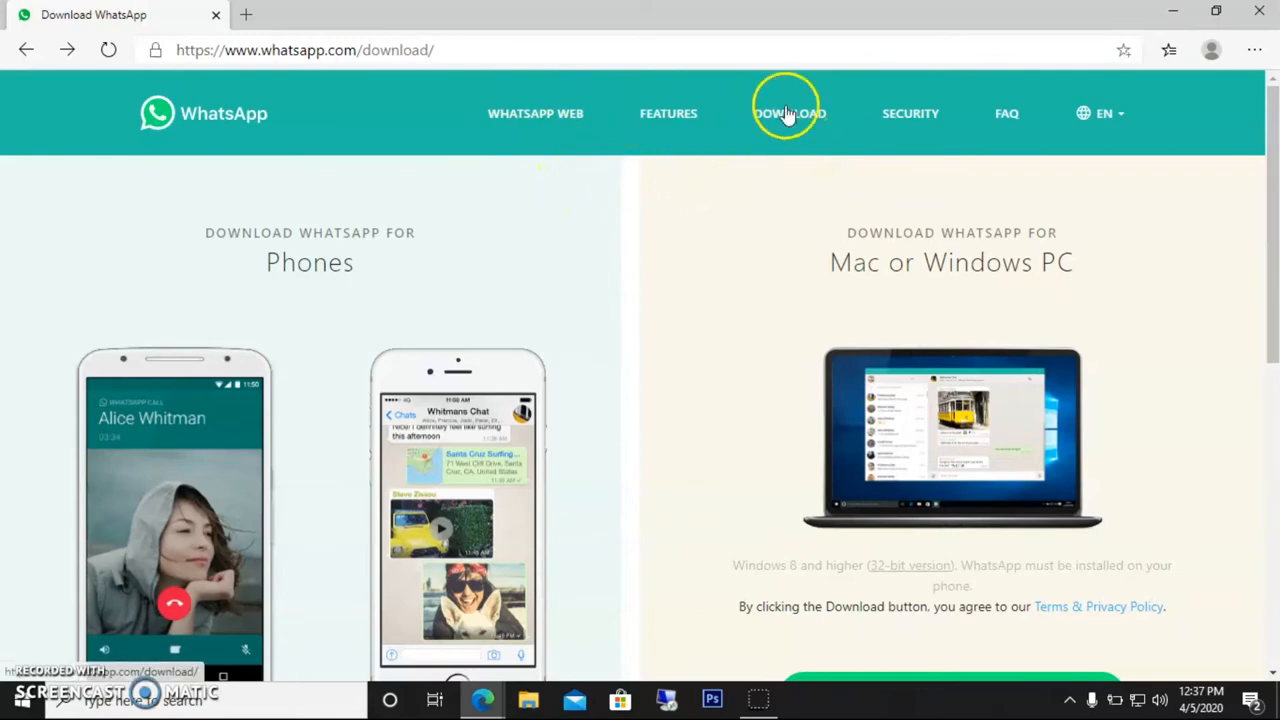
{"action": "mouse_move", "coordinate": [770, 216]}
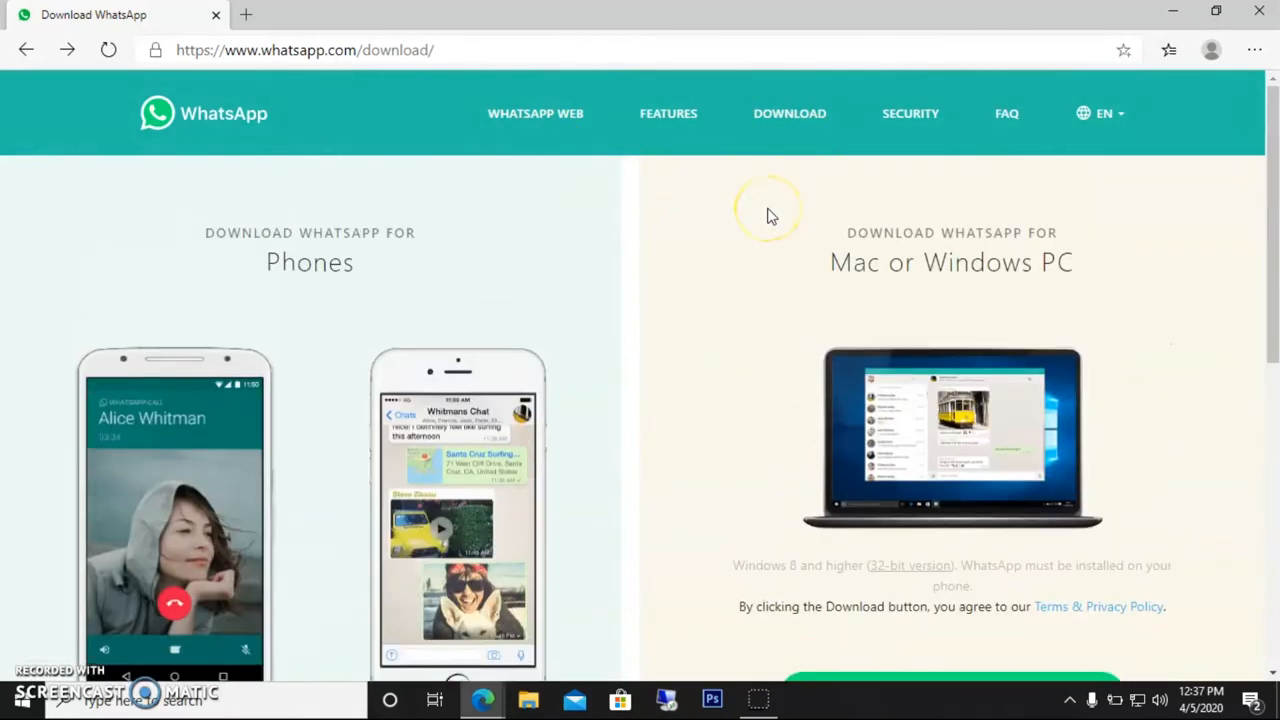
Step: Download the WhatsApp installer for Windows 64-bit (WhatsAppSetup.exe)
{"action": "scroll", "scroll_direction": "down", "scroll_amount": 3}
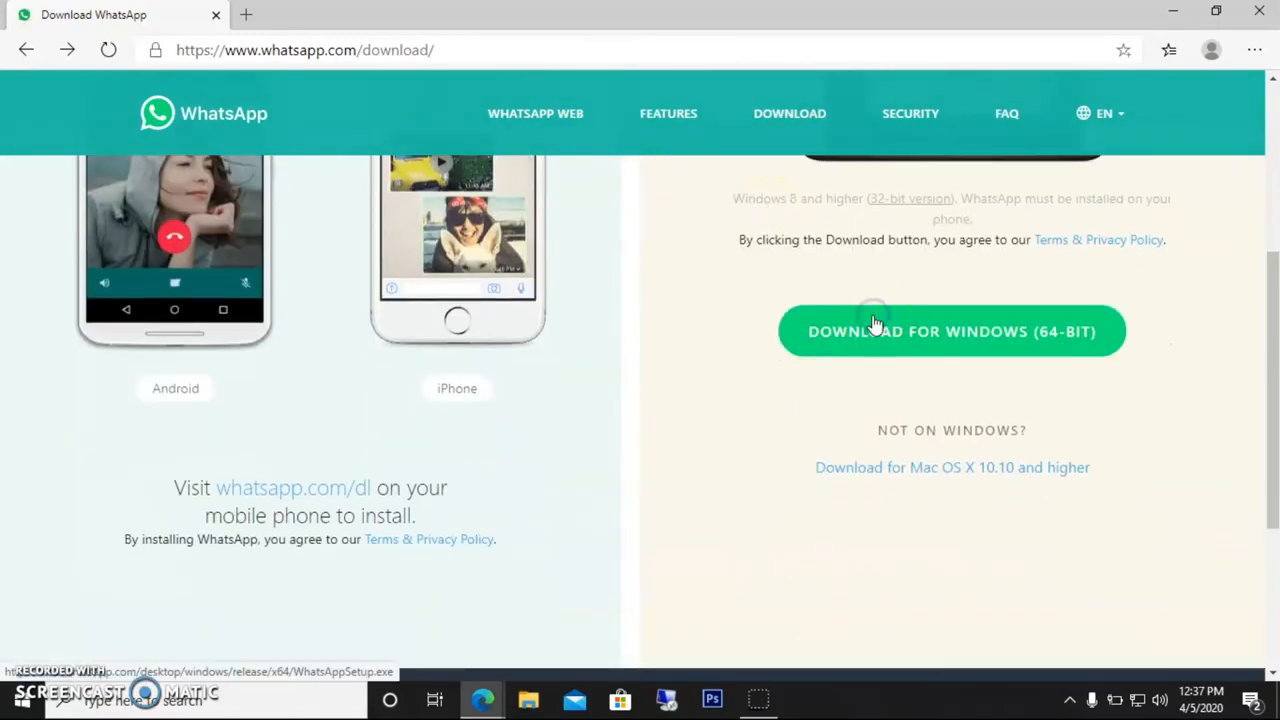
{"action": "left_click", "coordinate": [952, 332]}
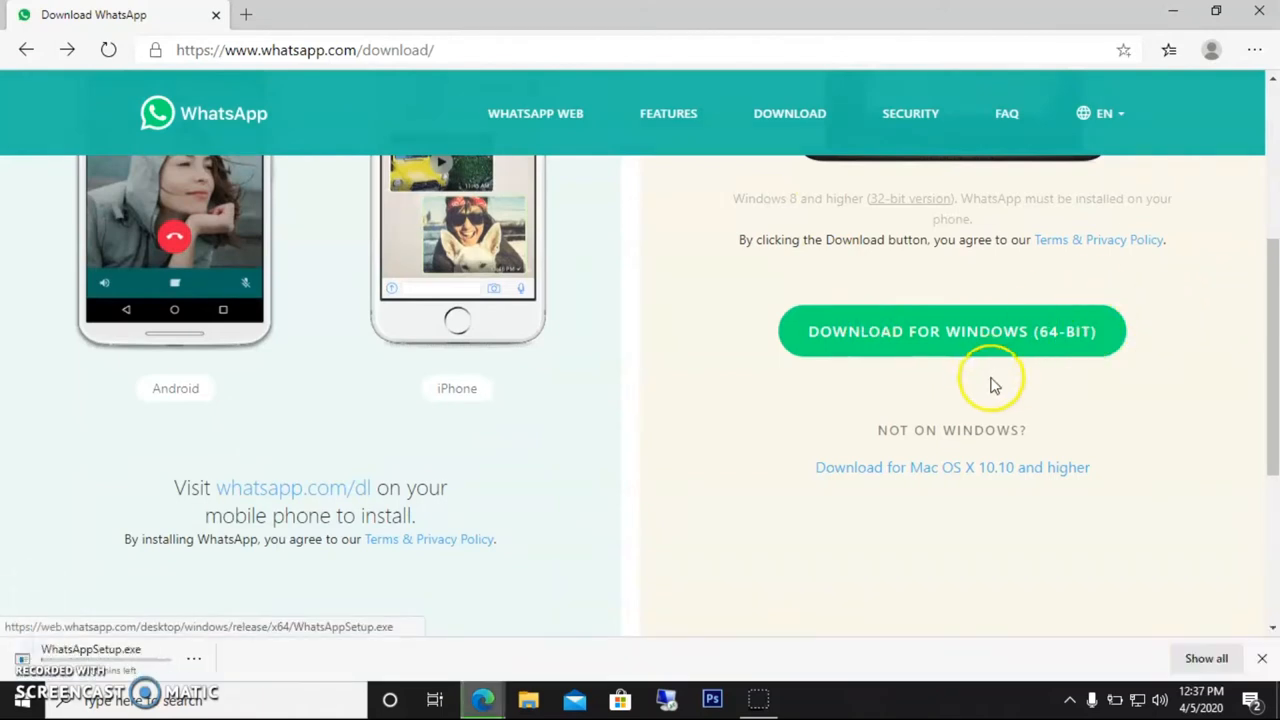
{"action": "mouse_move", "coordinate": [1024, 370]}
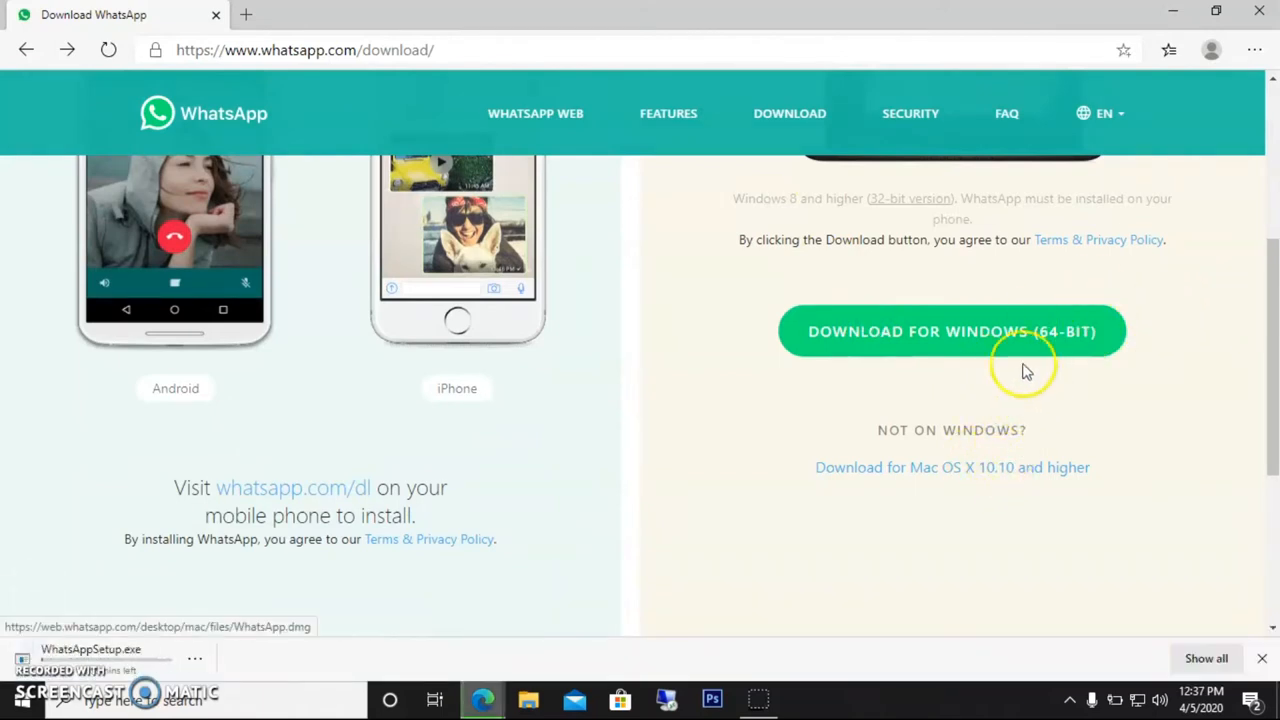
{"action": "mouse_move", "coordinate": [956, 396]}
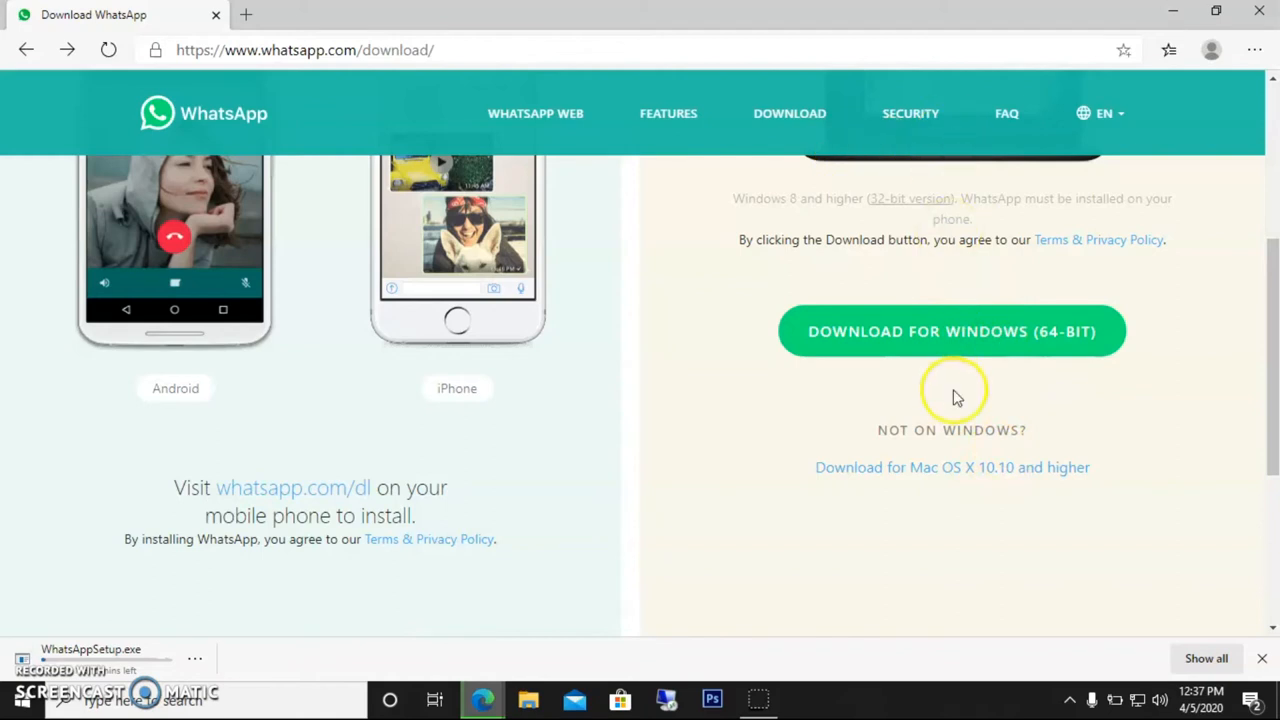
{"action": "mouse_move", "coordinate": [960, 356]}
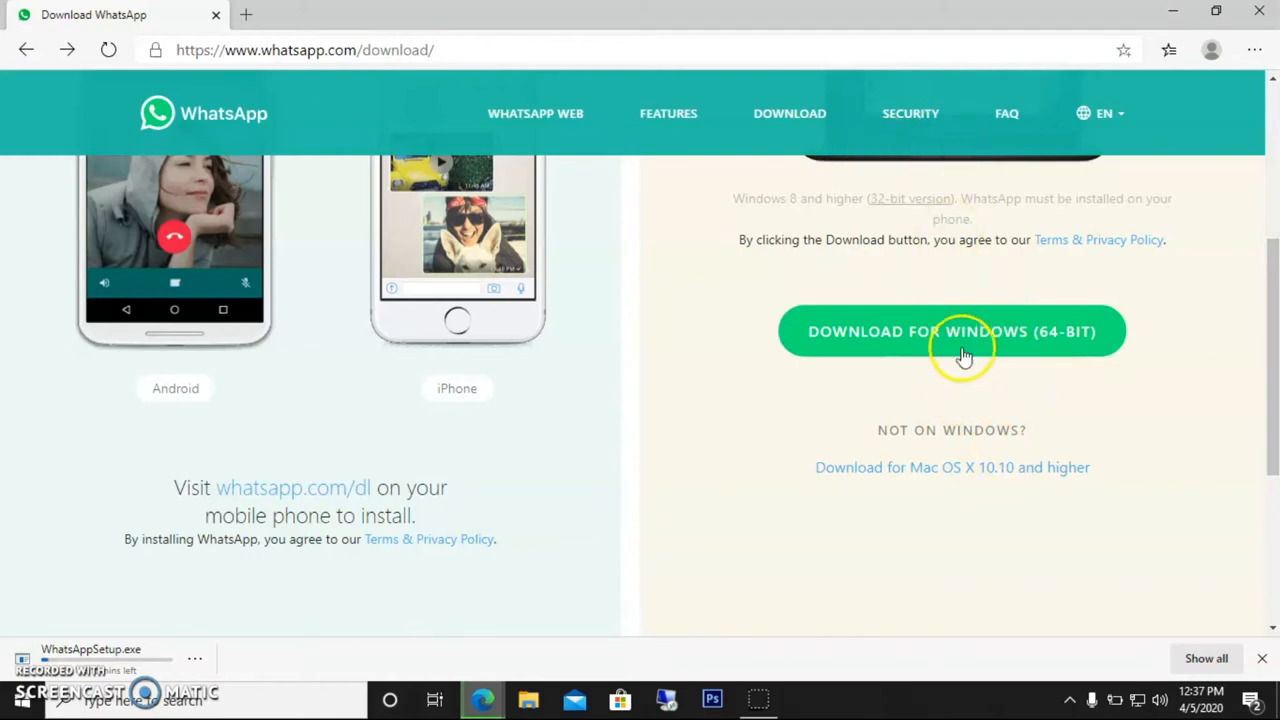
{"action": "mouse_move", "coordinate": [928, 468]}
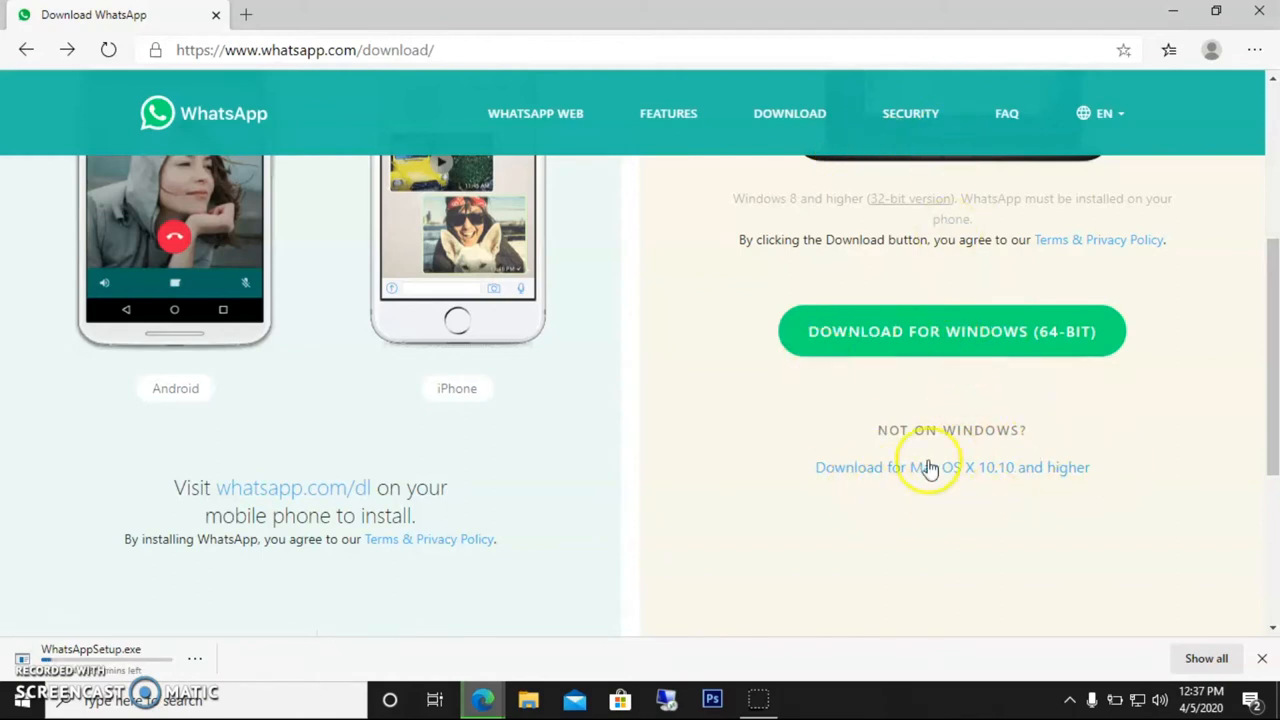
{"action": "mouse_move", "coordinate": [844, 448]}
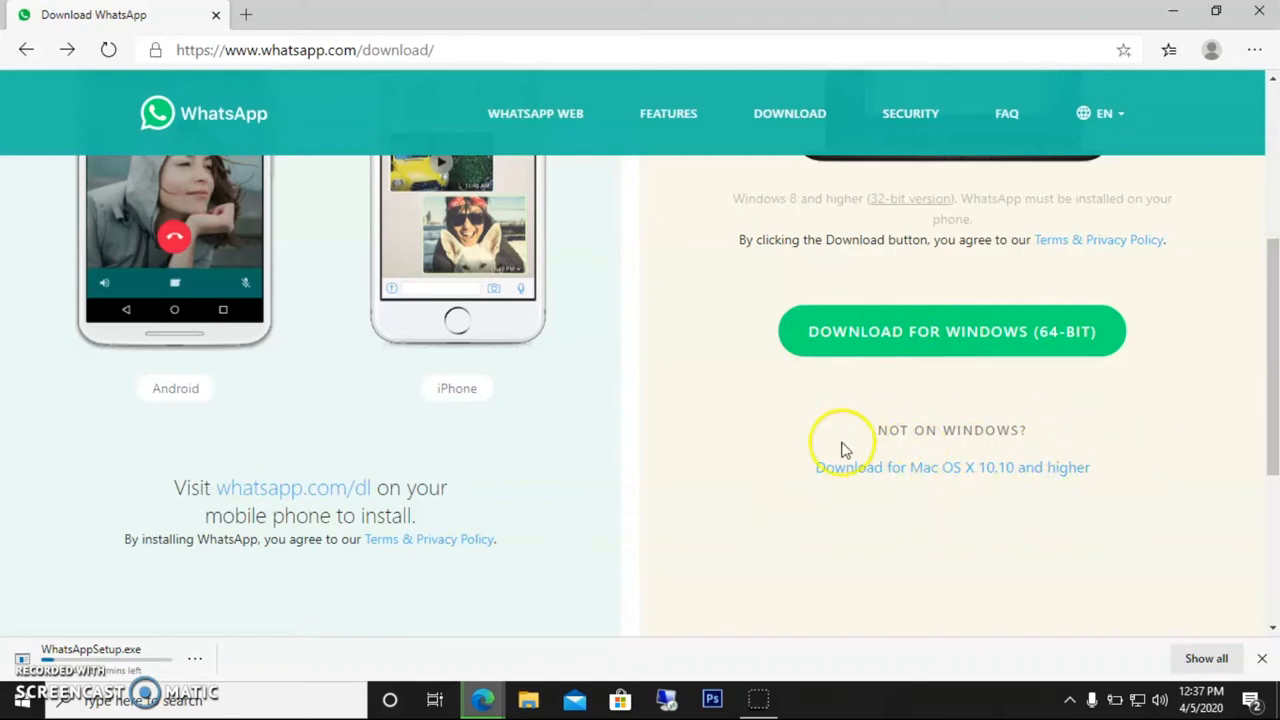
{"action": "mouse_move", "coordinate": [940, 528]}
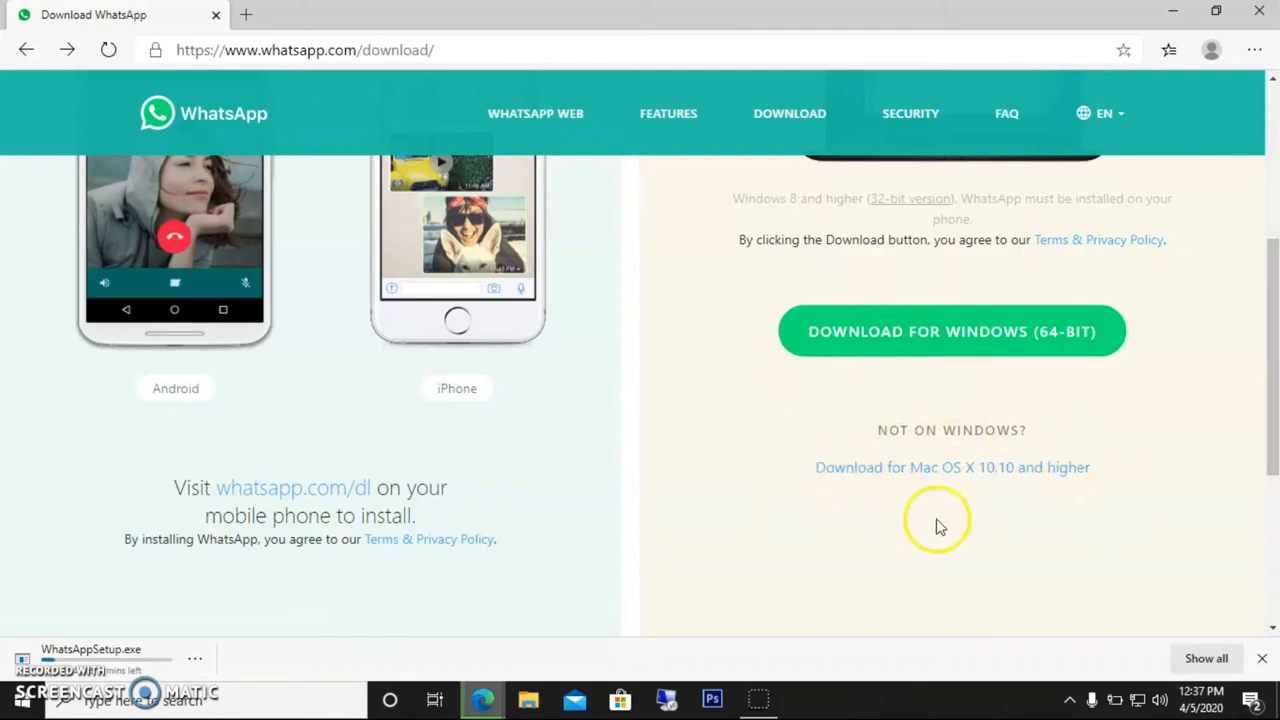
{"action": "mouse_move", "coordinate": [976, 504]}
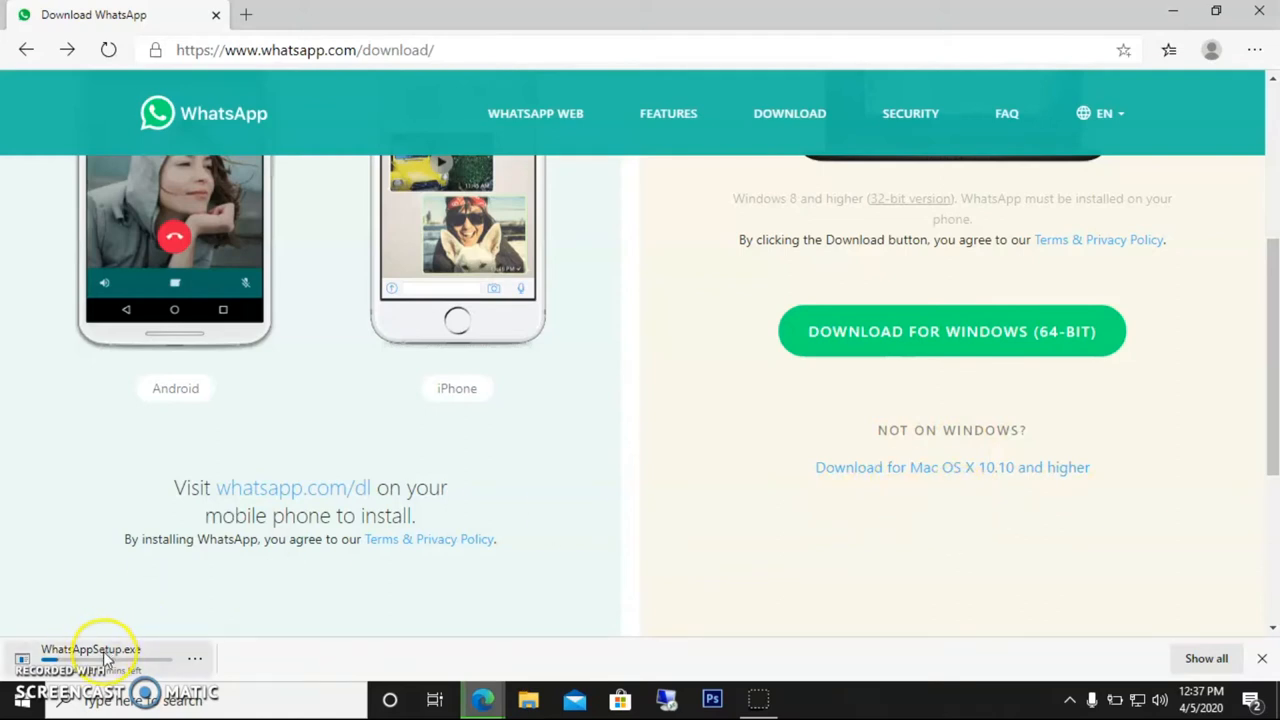
{"action": "mouse_move", "coordinate": [136, 628]}
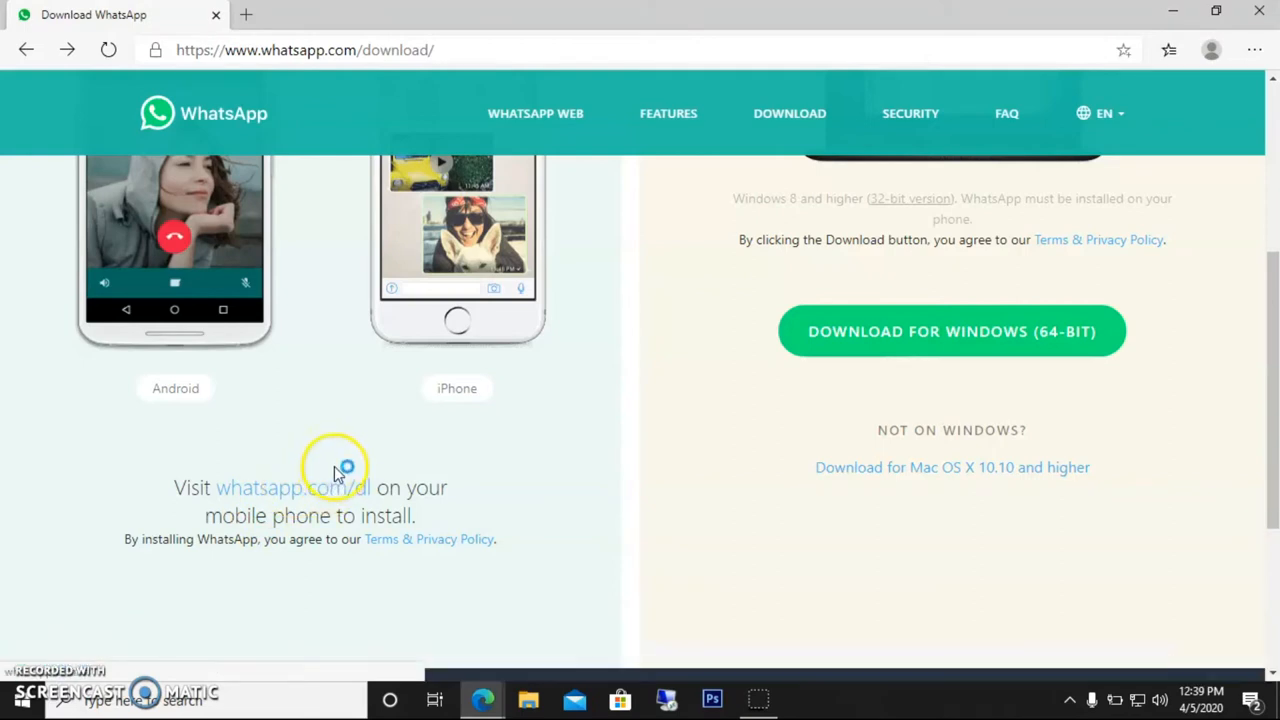
{"action": "mouse_move", "coordinate": [344, 464]}
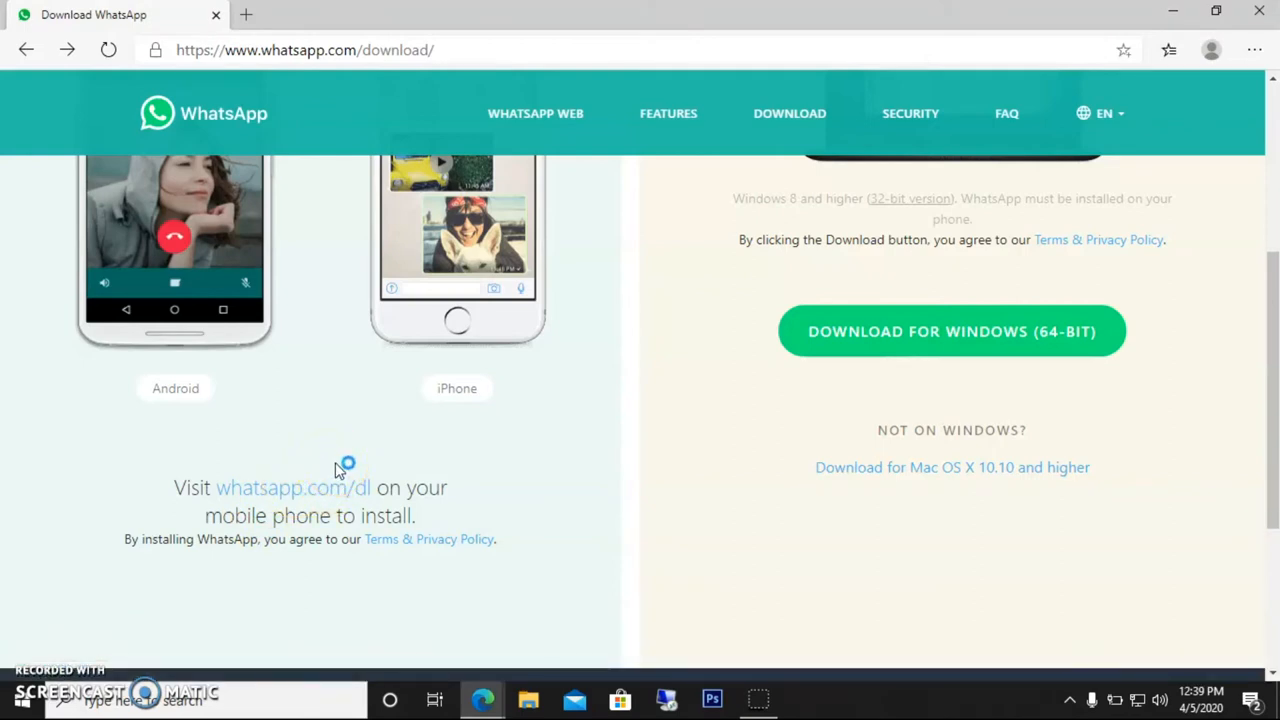
{"action": "mouse_move", "coordinate": [338, 470]}
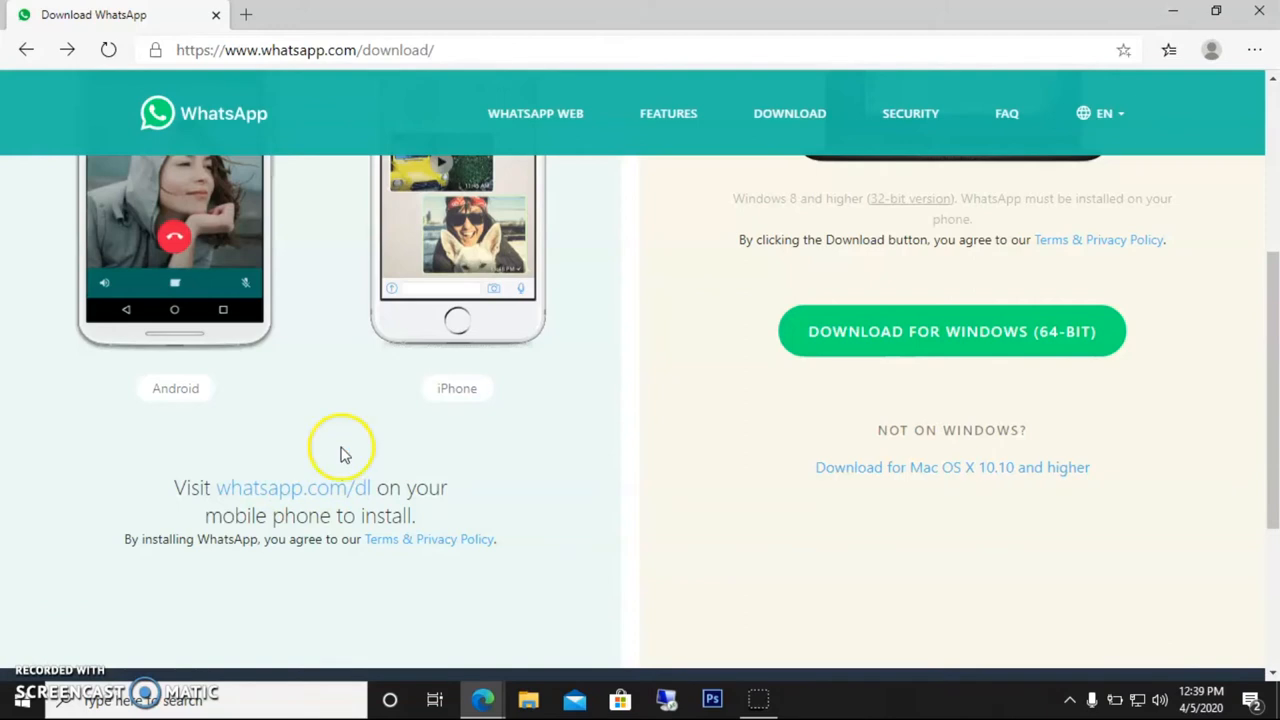
{"action": "mouse_move", "coordinate": [350, 440]}
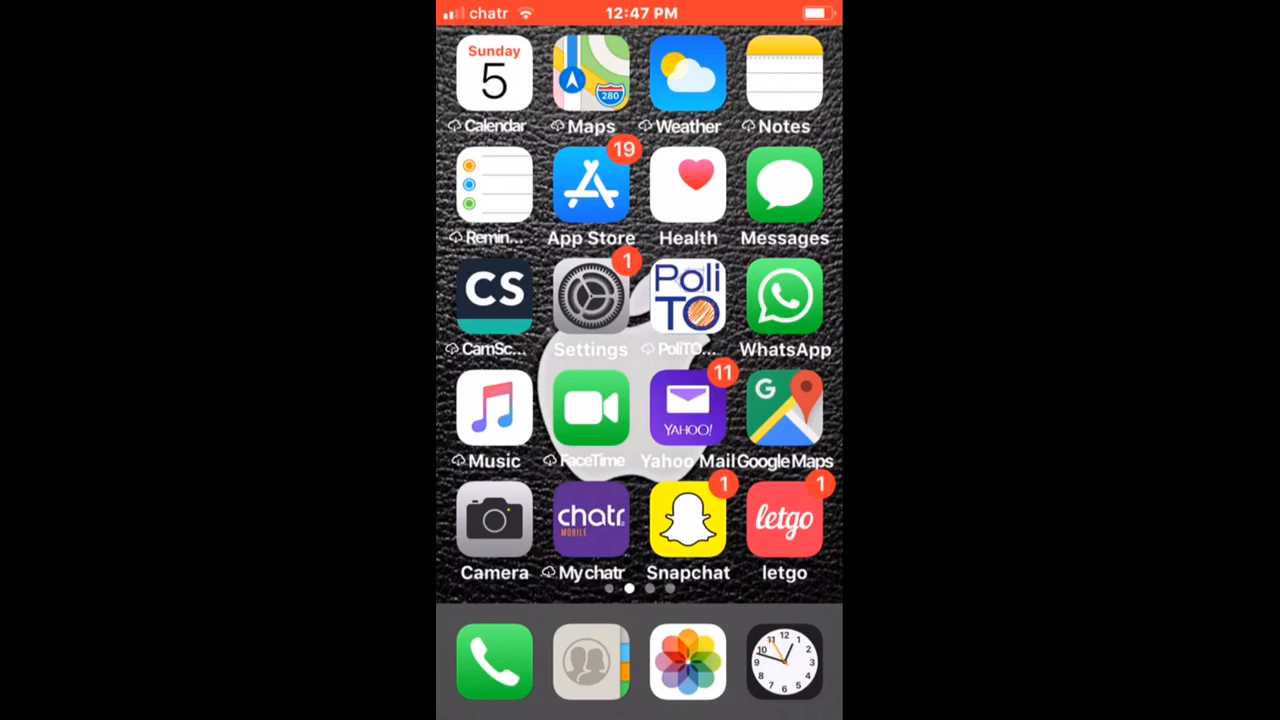
Step: Launch WhatsApp on the iPhone and go to its Settings screen
{"action": "left_click", "coordinate": [784, 300]}
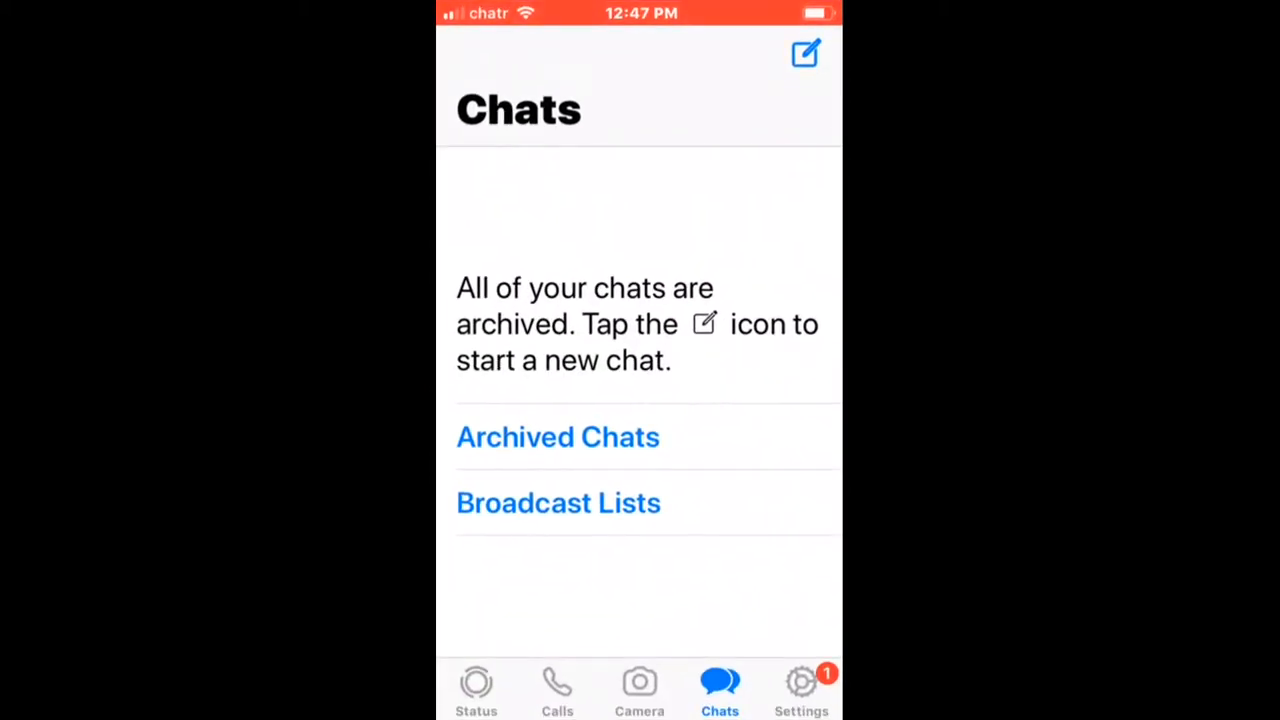
{"action": "left_click", "coordinate": [800, 684]}
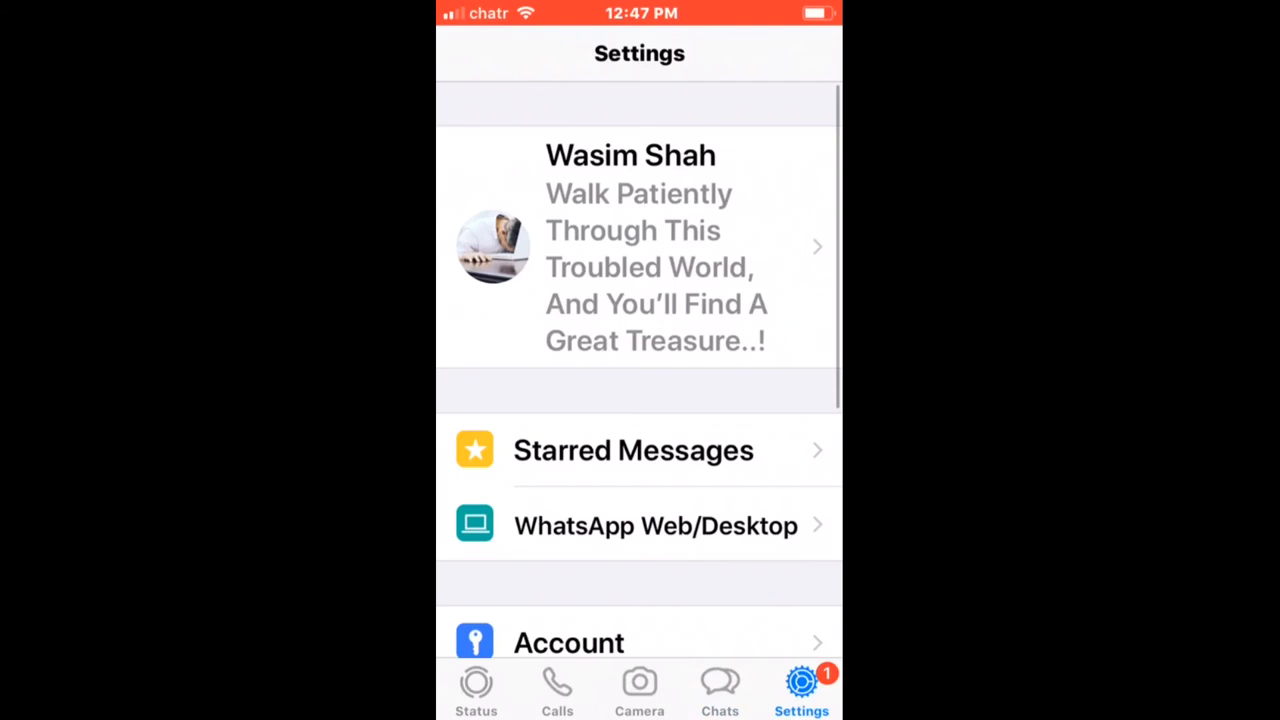
{"action": "left_click", "coordinate": [720, 684]}
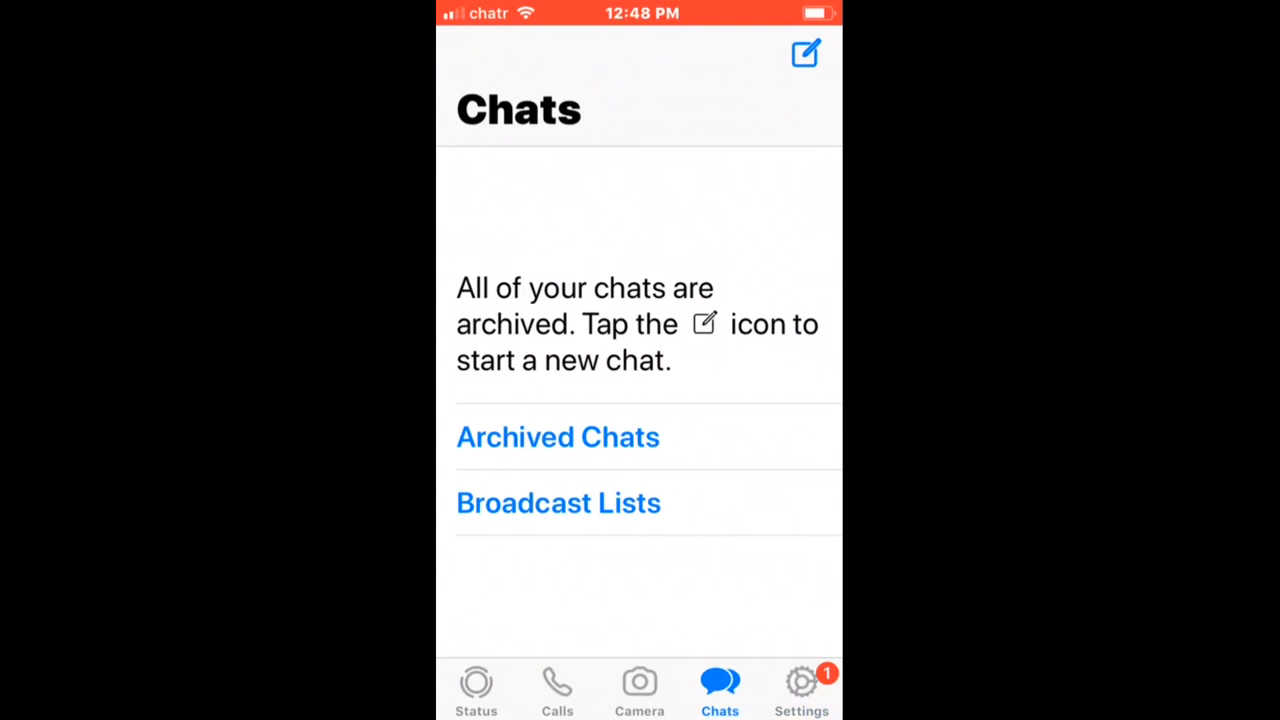
{"action": "left_click", "coordinate": [800, 684]}
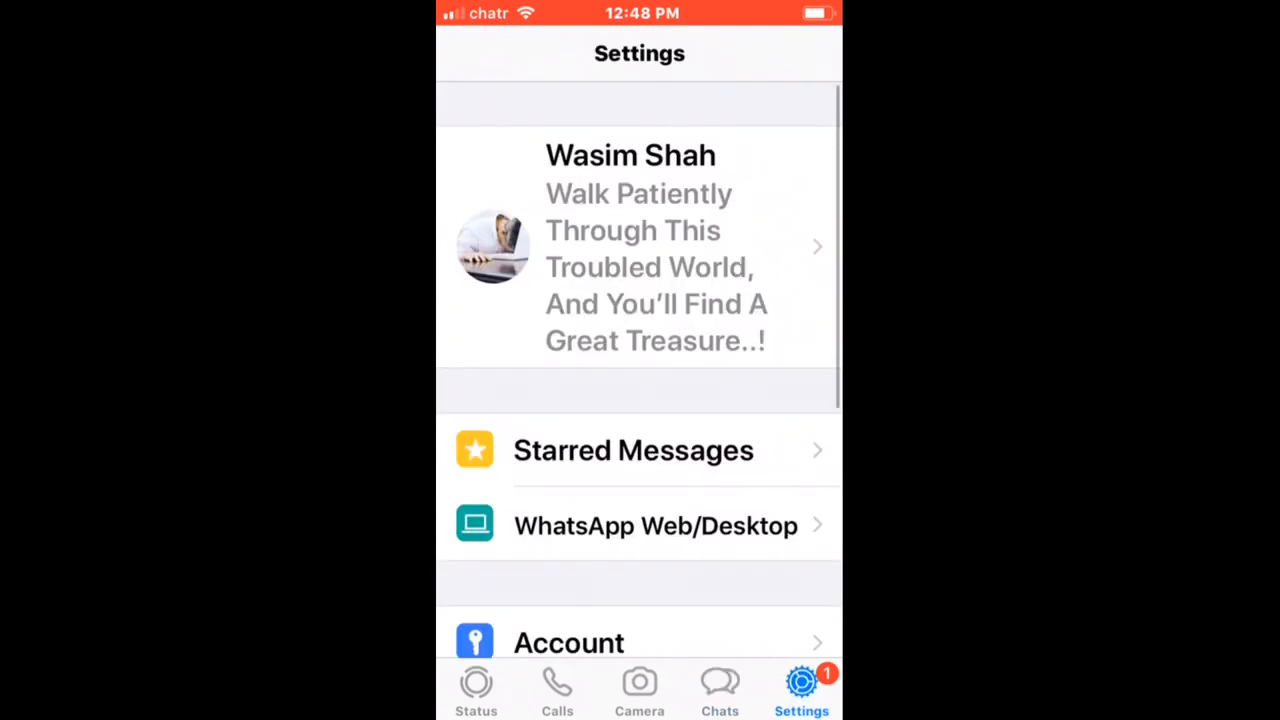
Step: Choose the WhatsApp Web/Desktop linking option to reach the QR scanner
{"action": "left_click", "coordinate": [640, 524]}
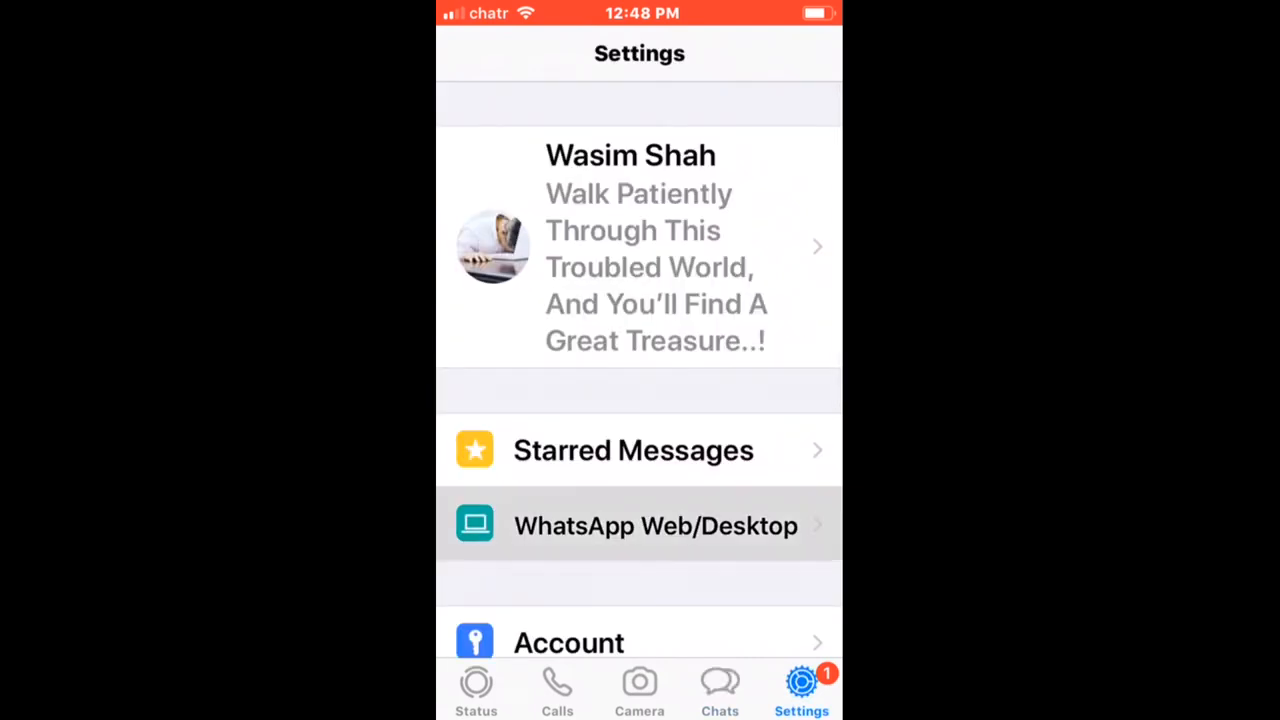
{"action": "left_click", "coordinate": [640, 524]}
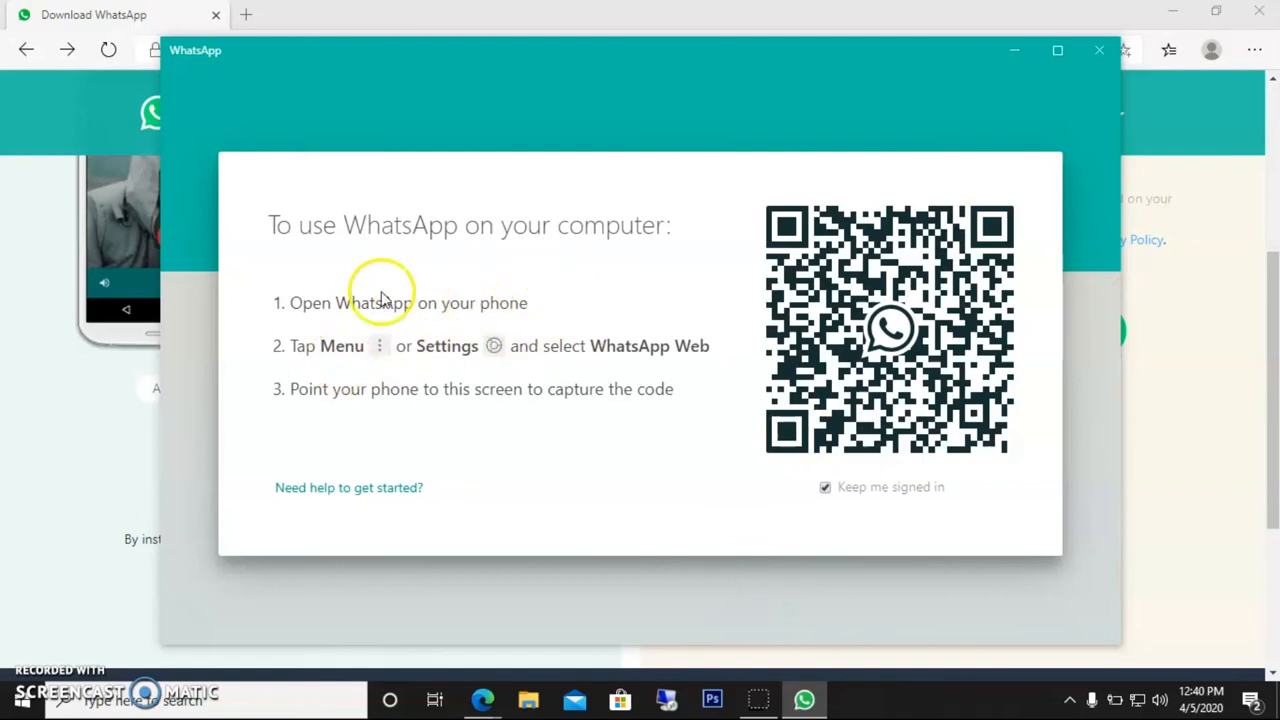
{"action": "mouse_move", "coordinate": [548, 354]}
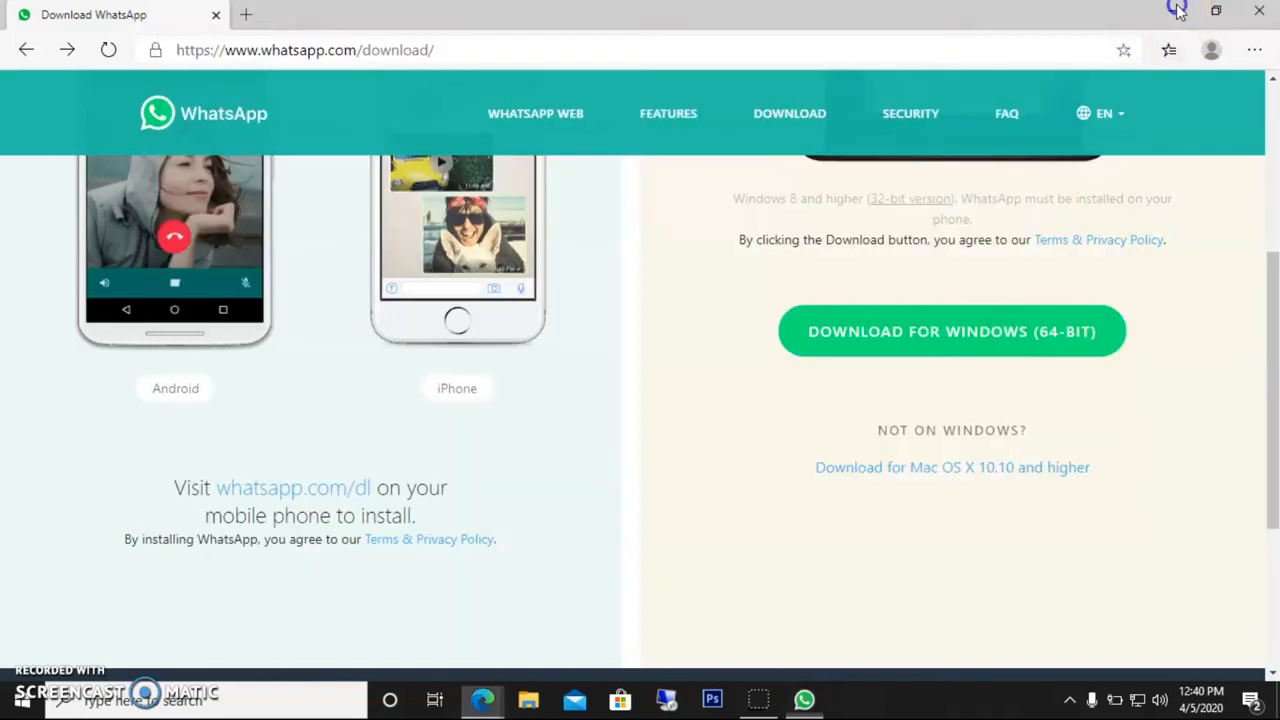
Step: Search the chats for 'chen' and select a matching conversation from the results
{"action": "left_click", "coordinate": [804, 700]}
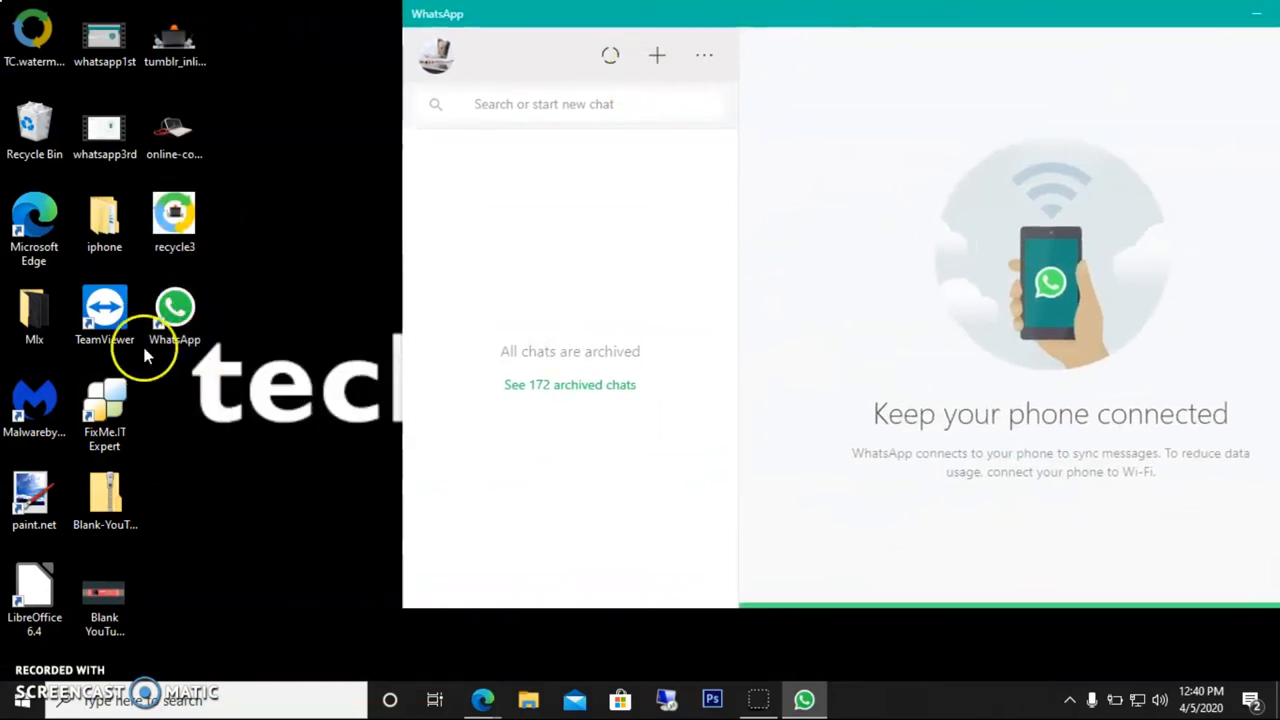
{"action": "mouse_move", "coordinate": [244, 300]}
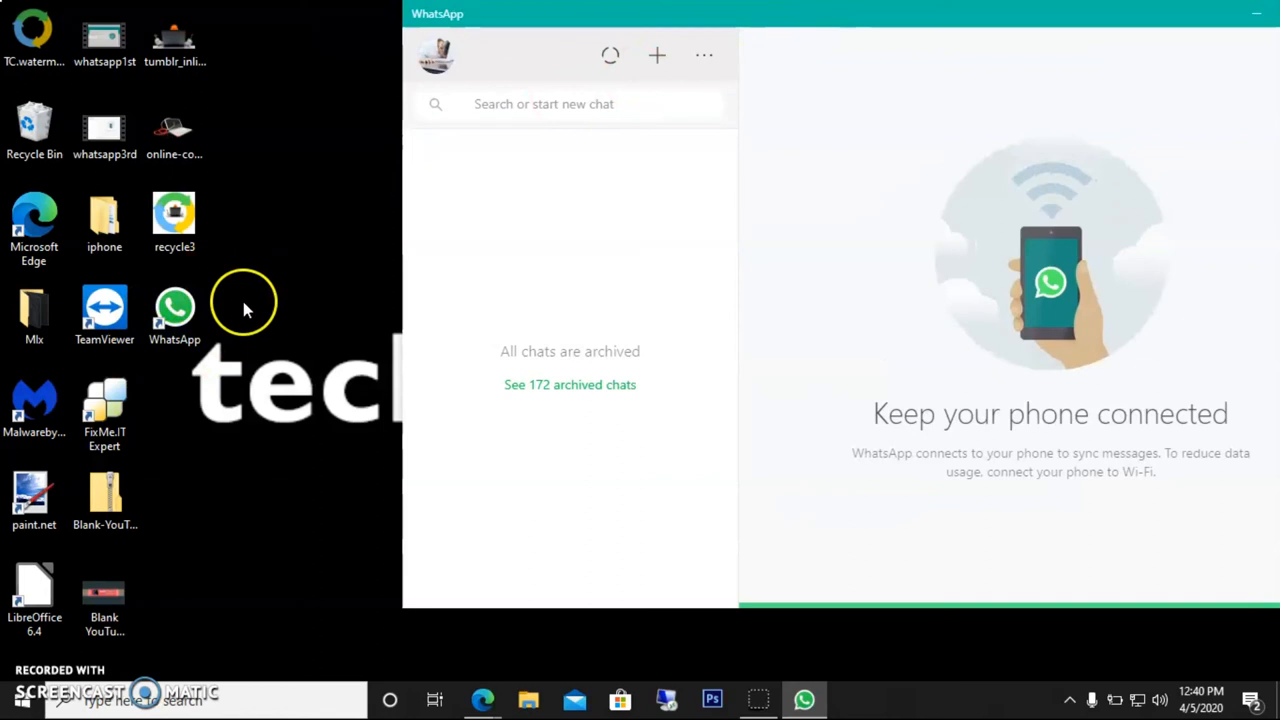
{"action": "mouse_move", "coordinate": [588, 132]}
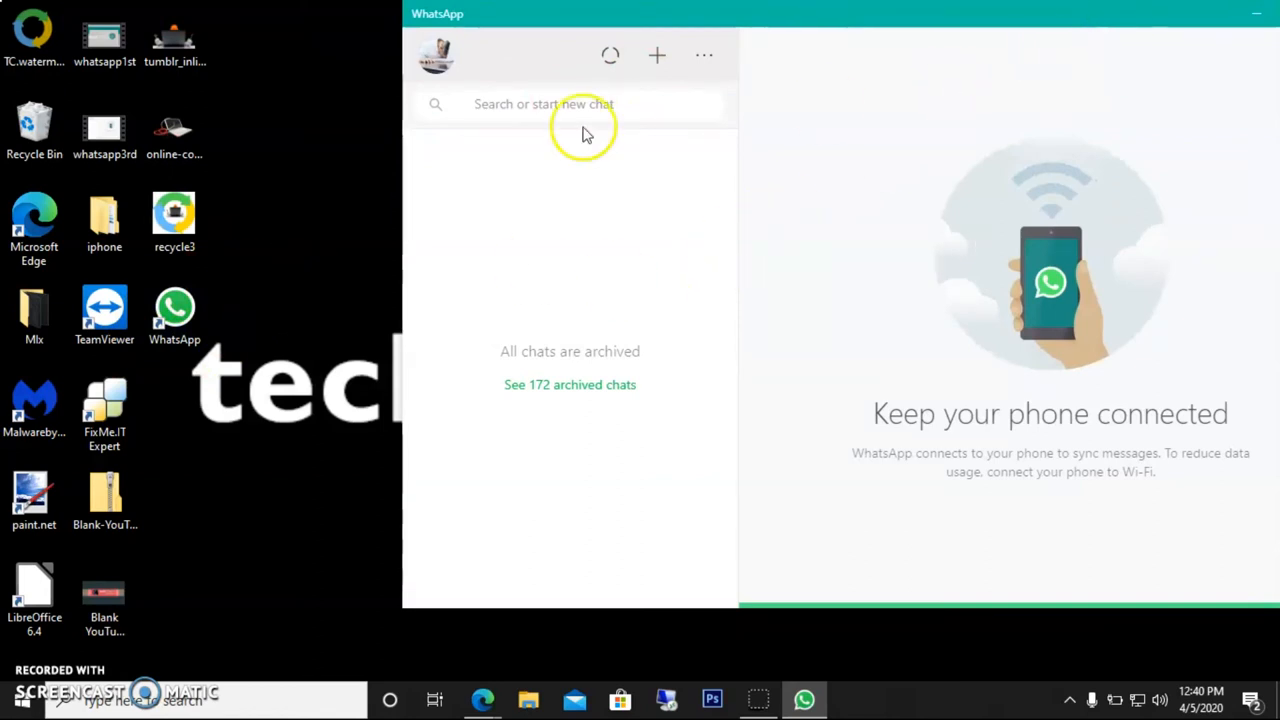
{"action": "left_click", "coordinate": [544, 104]}
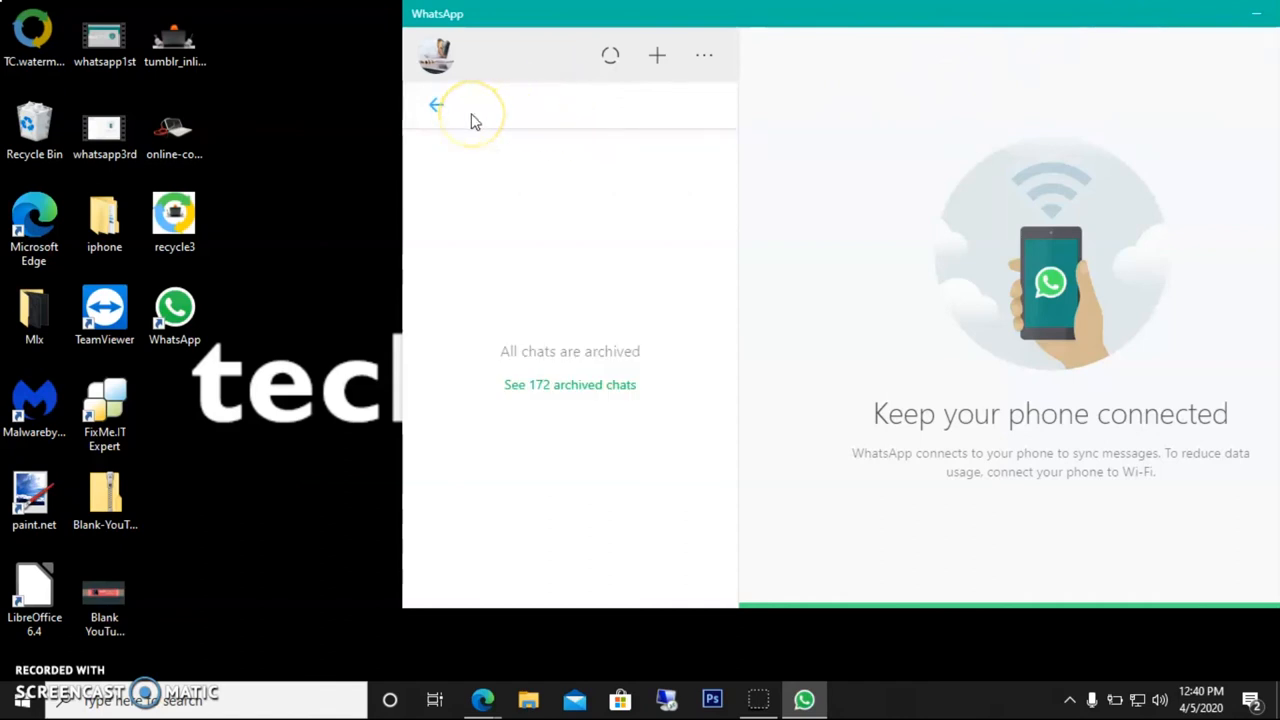
{"action": "type", "text": "chen"}
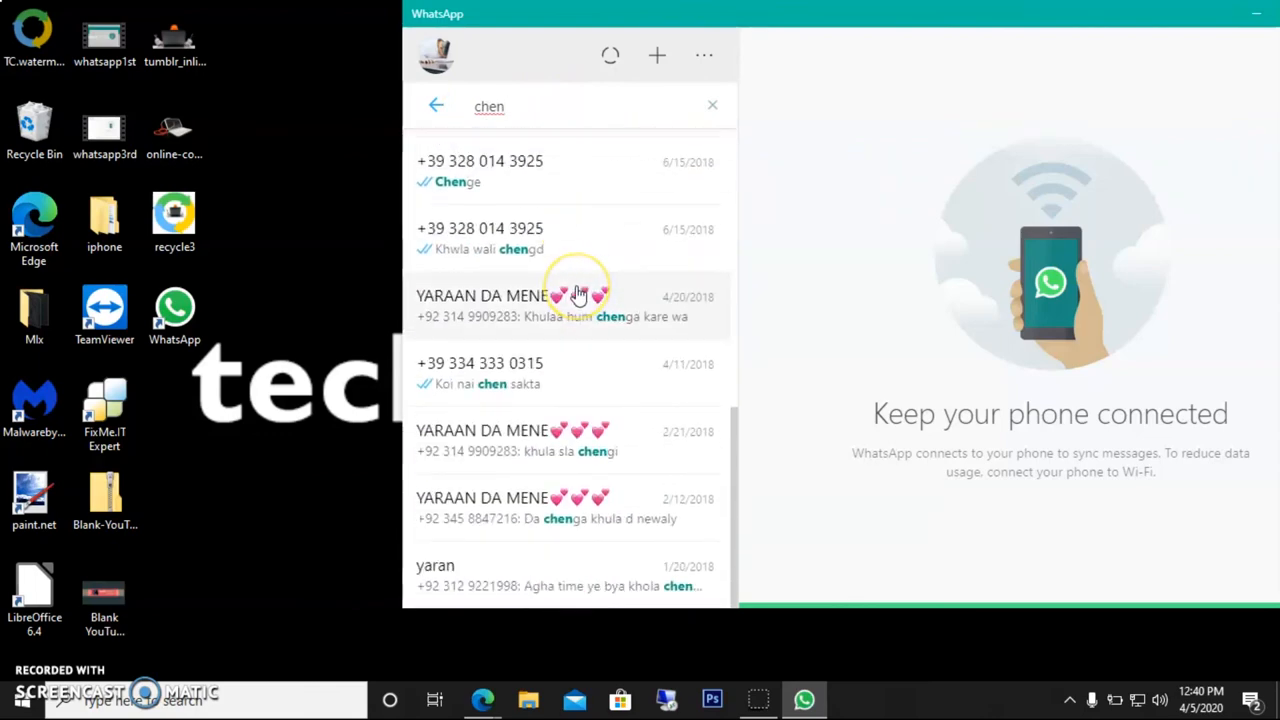
{"action": "left_click", "coordinate": [536, 332]}
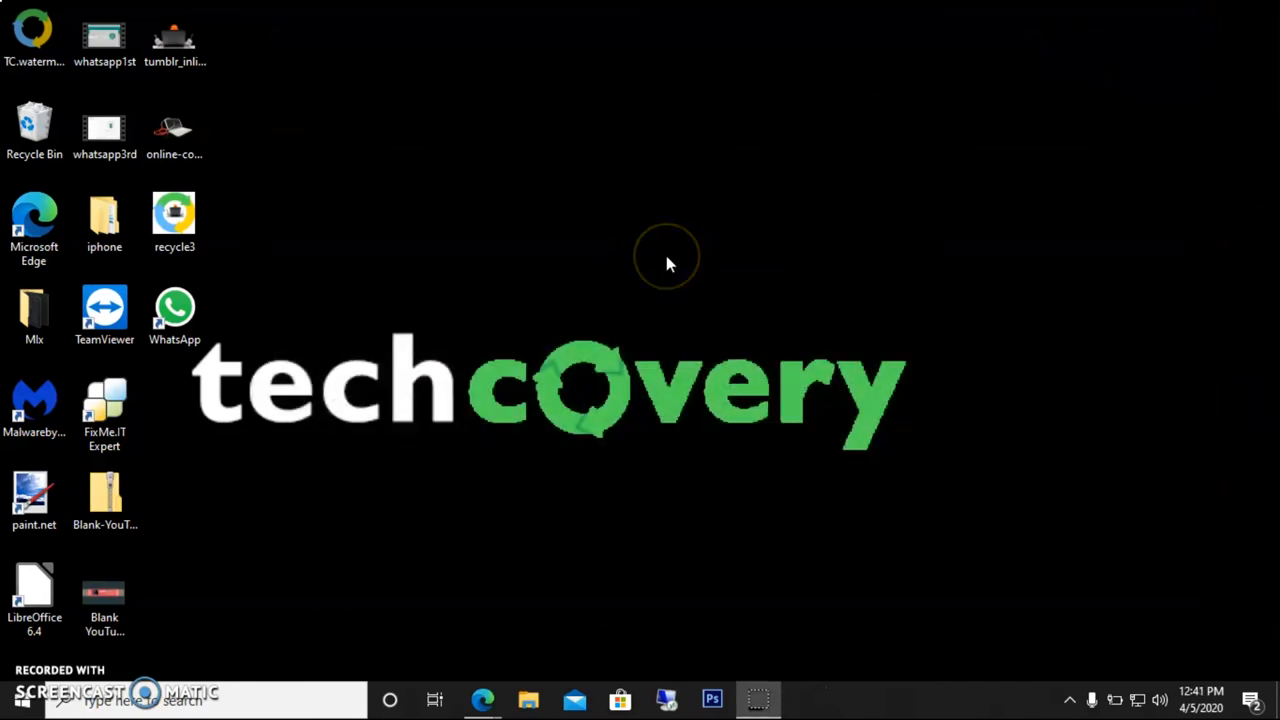
{"action": "mouse_move", "coordinate": [668, 264]}
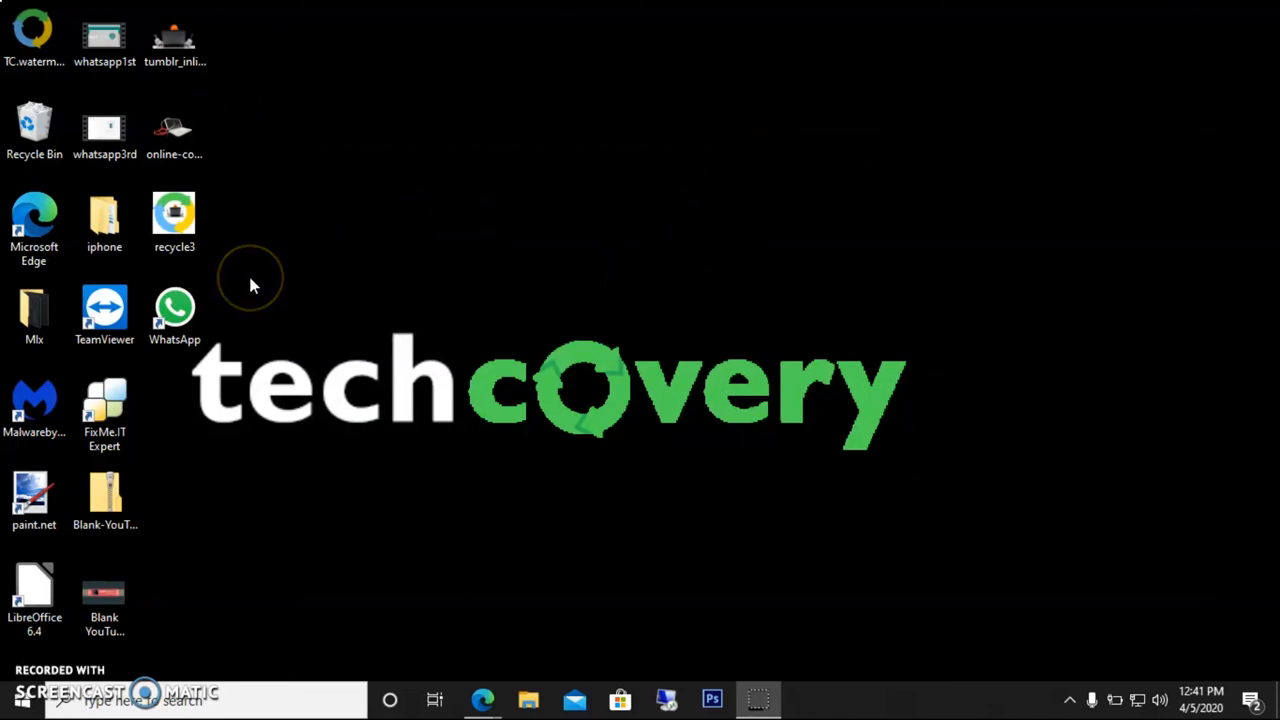
{"action": "mouse_move", "coordinate": [360, 276]}
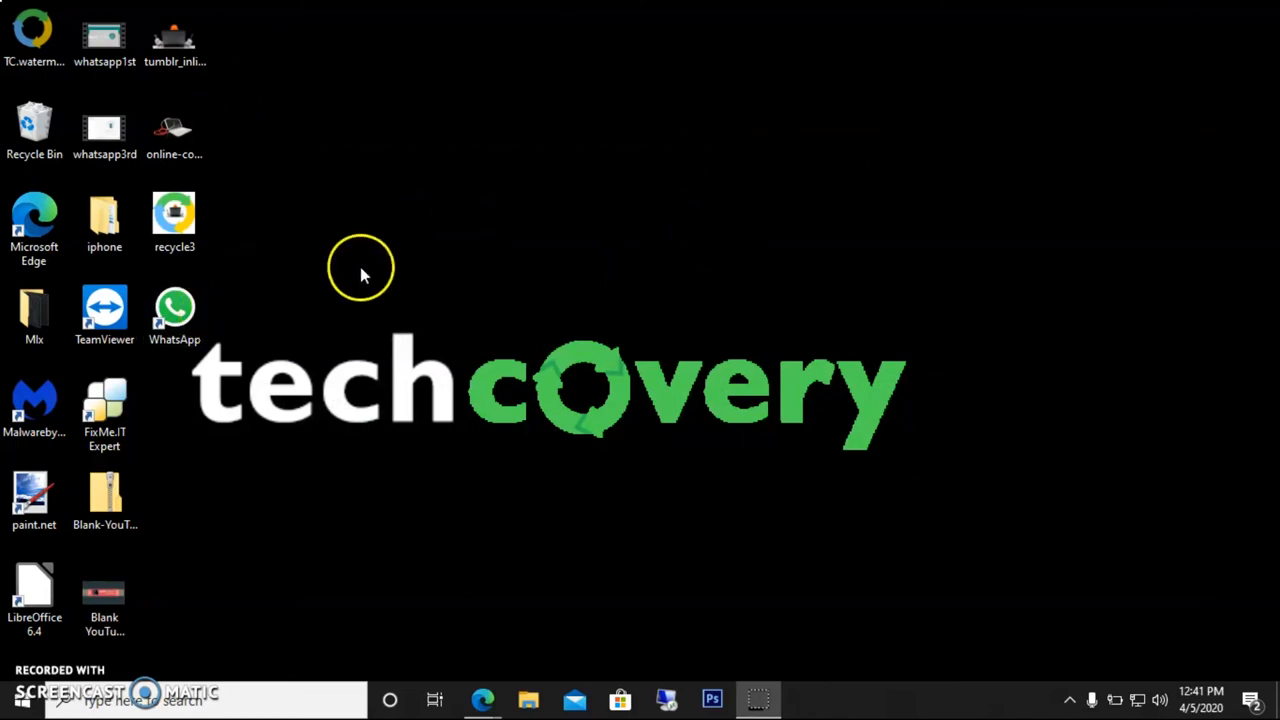